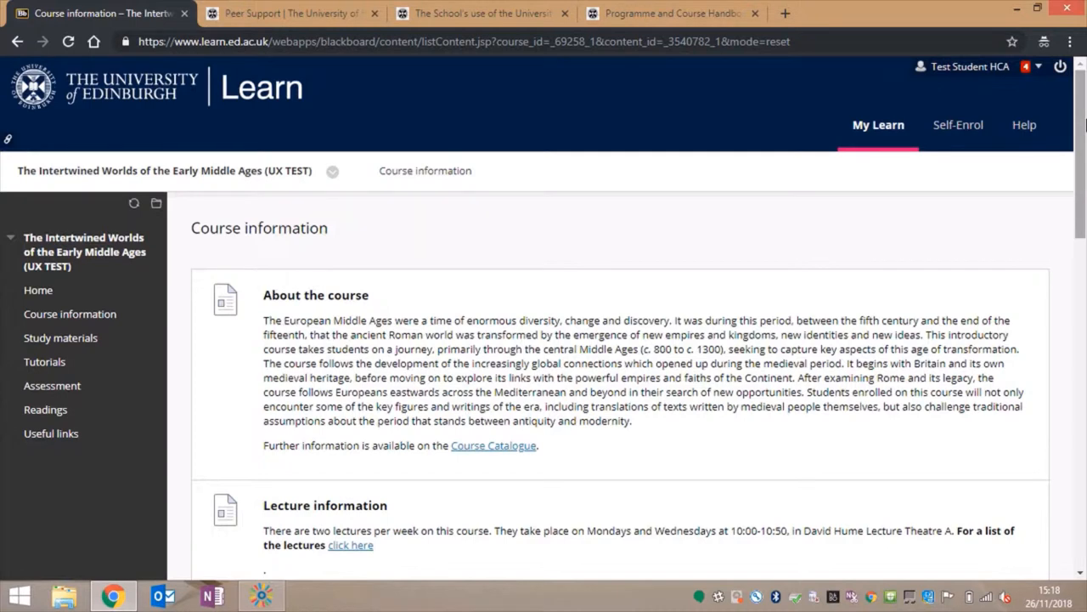
pyautogui.moveTo(67, 350)
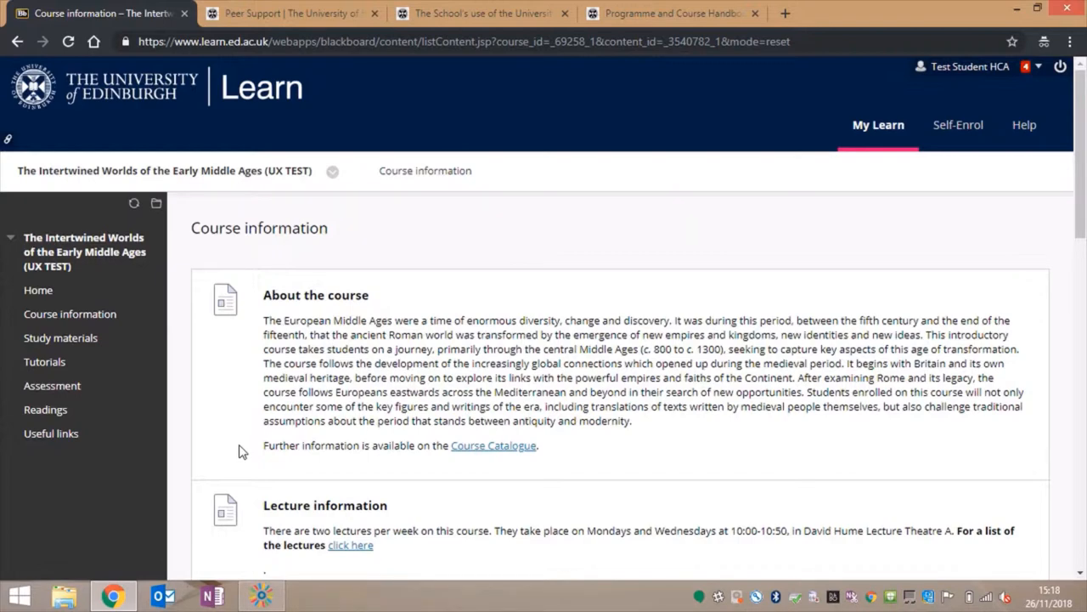
# Go from the course information overview to Study materials in the left course menu.
pyautogui.click(61, 338)
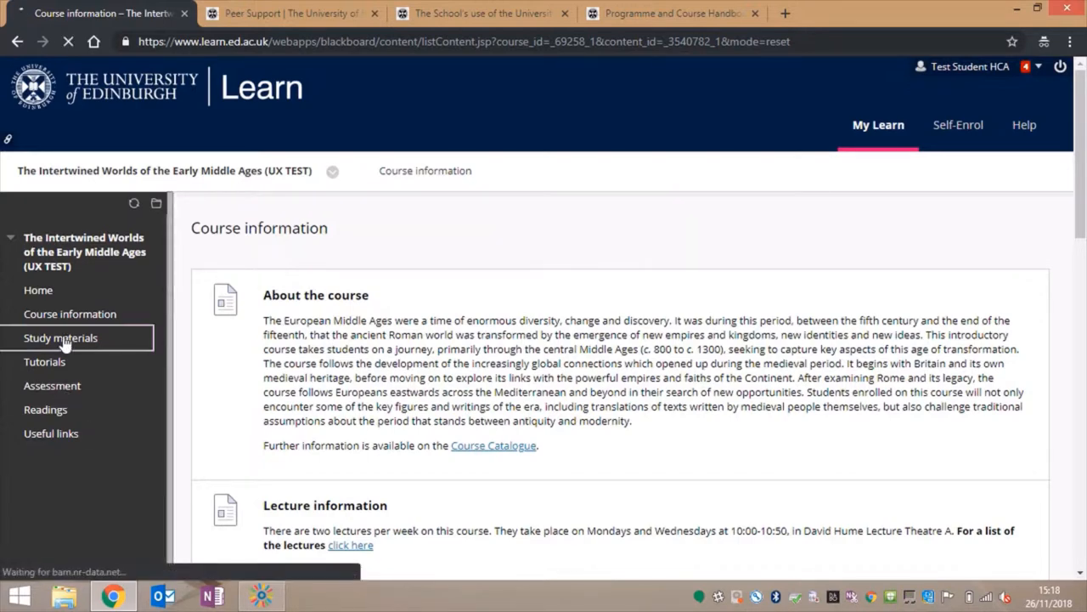
pyautogui.click(61, 337)
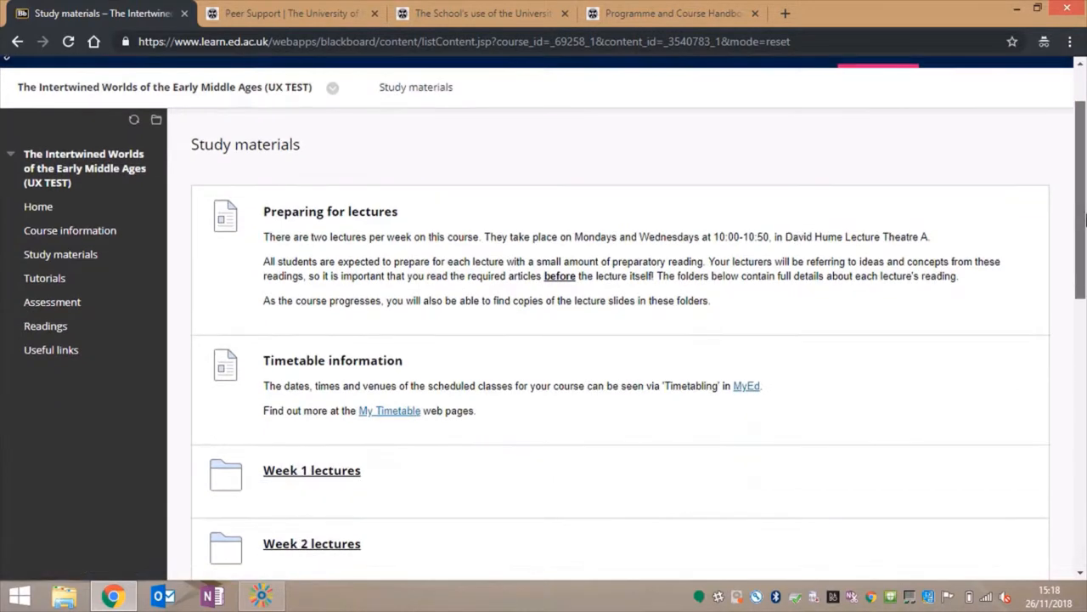
pyautogui.scroll(-3)
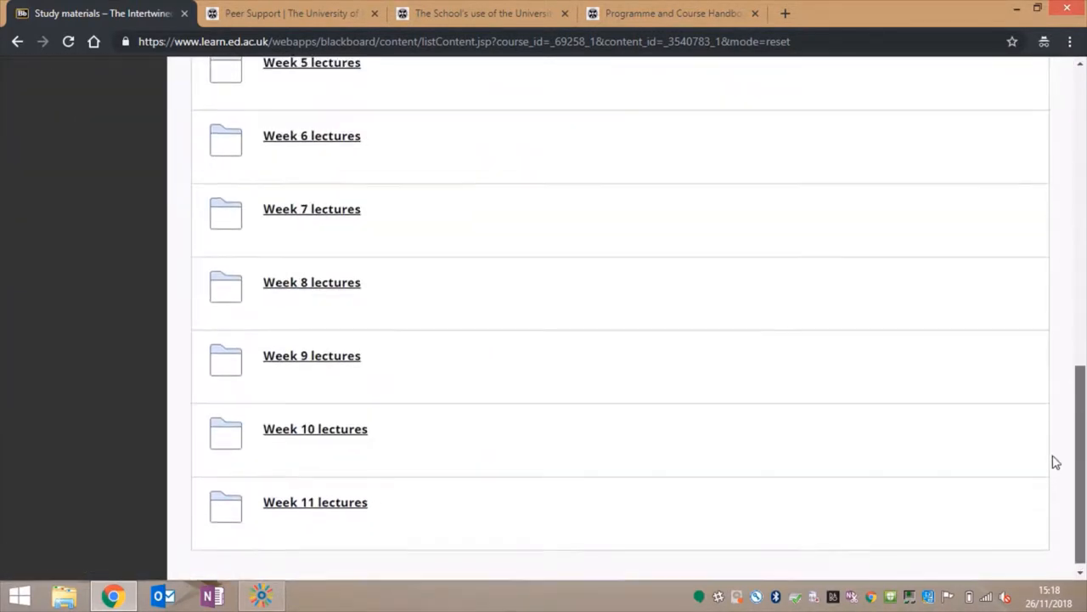
pyautogui.scroll(3)
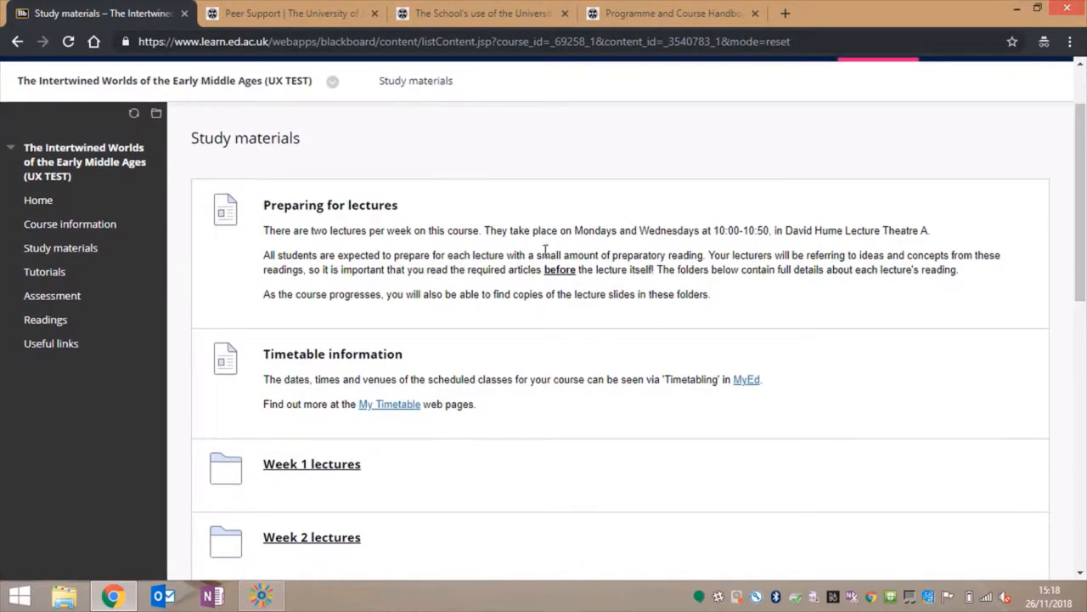
pyautogui.moveTo(456, 472)
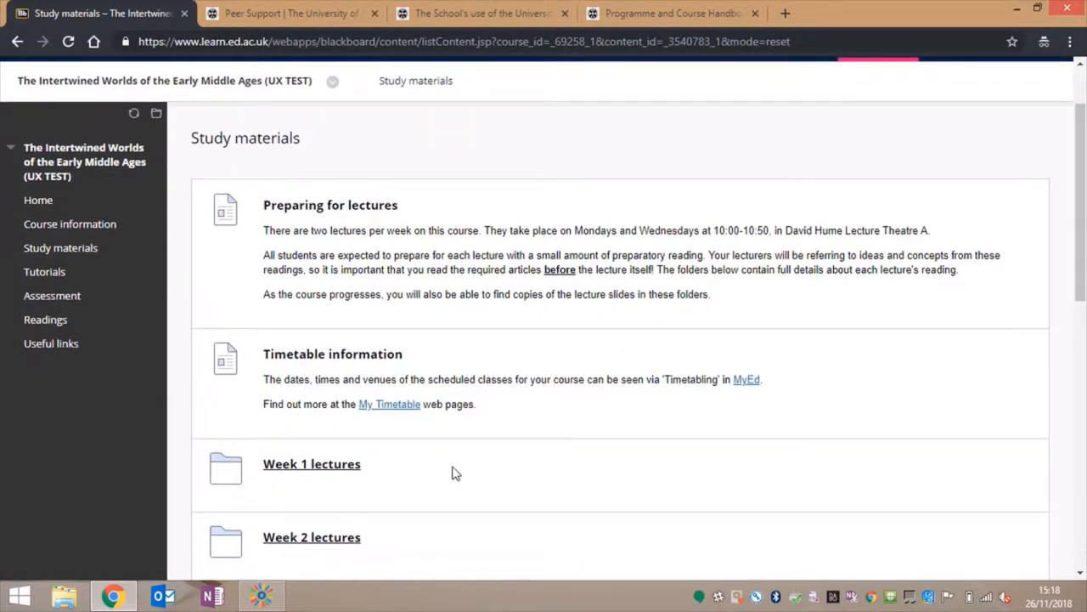
pyautogui.scroll(-3)
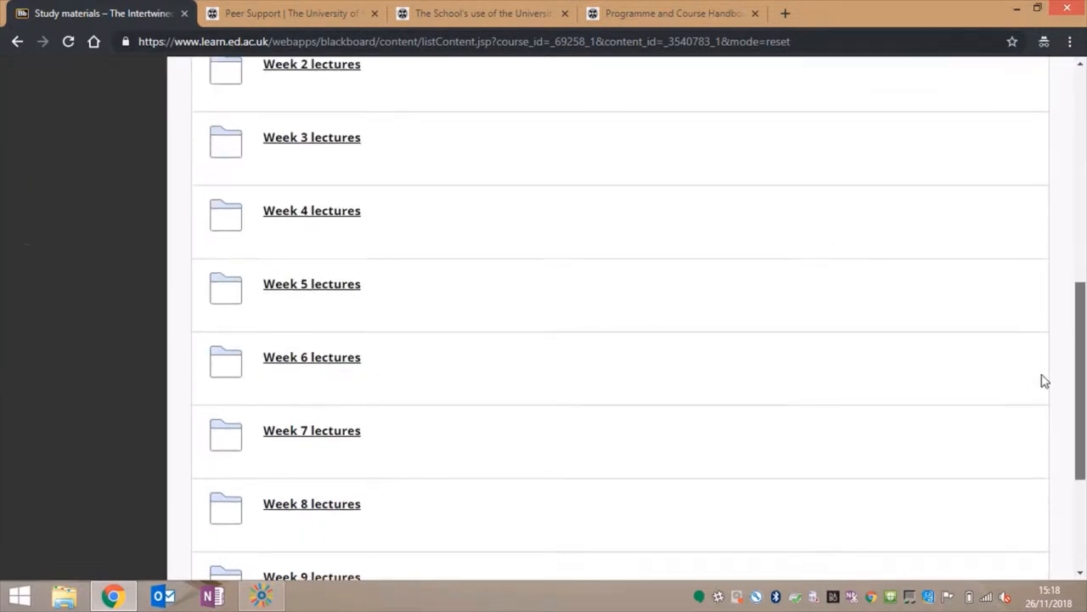
pyautogui.scroll(-3)
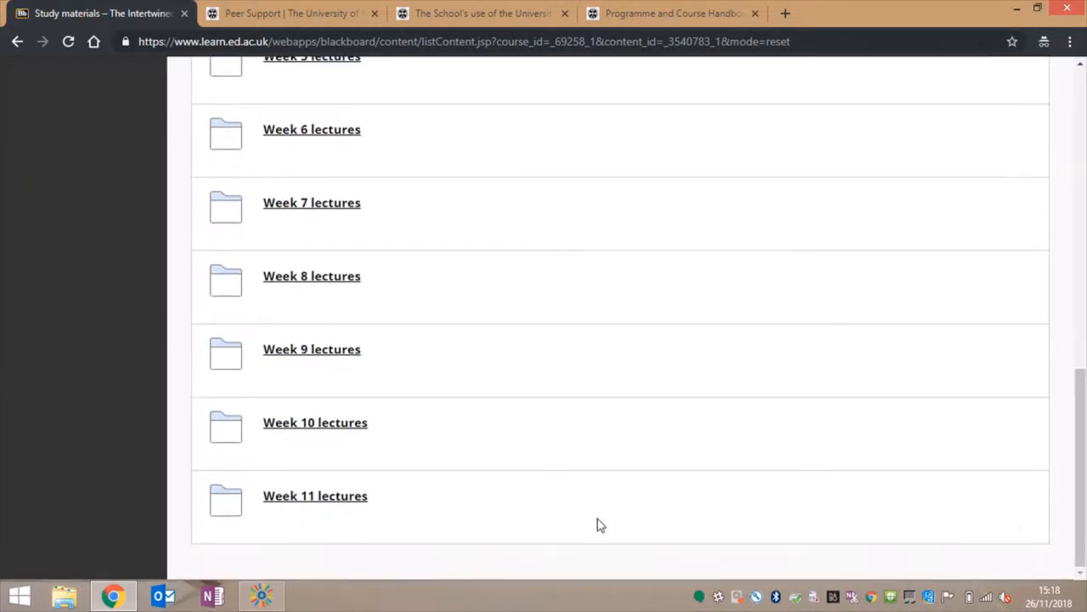
pyautogui.moveTo(351, 369)
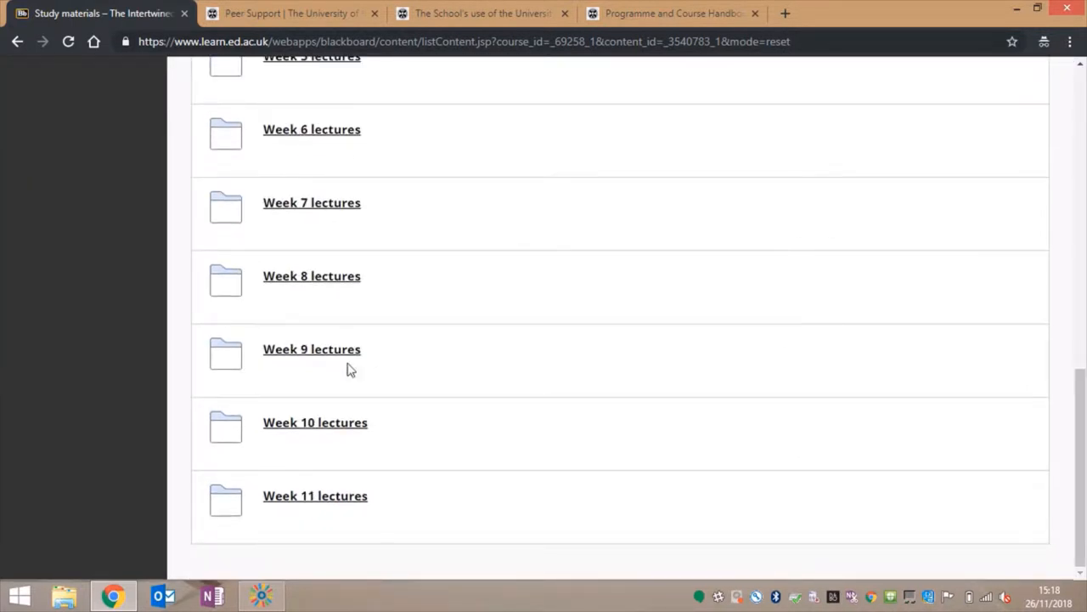
pyautogui.click(312, 348)
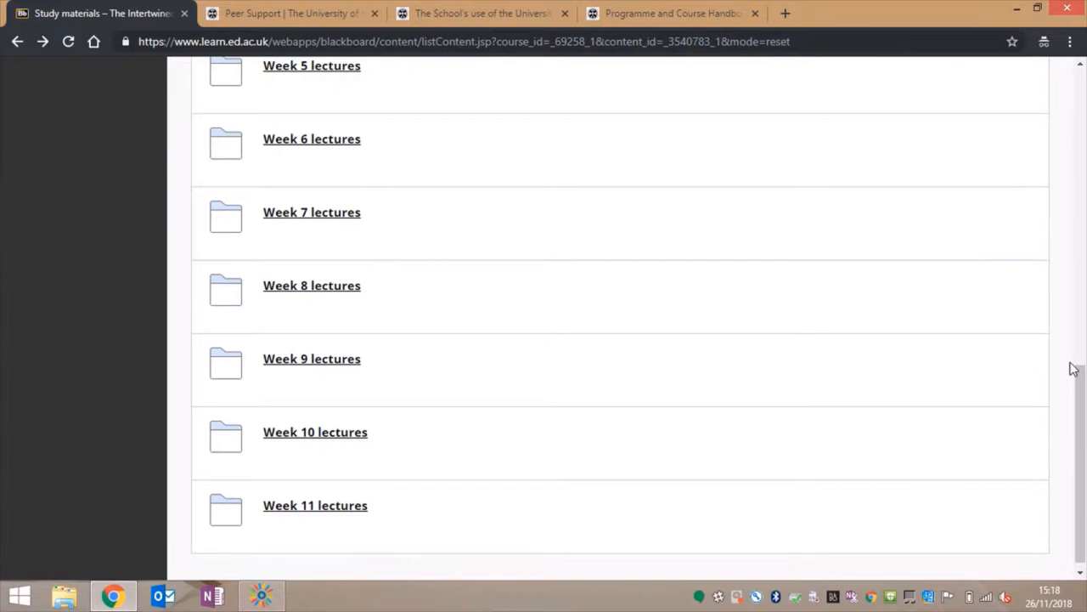
# Leave the Week 10 lectures folder for Study materials and open the Week 7 lectures folder.
pyautogui.click(315, 431)
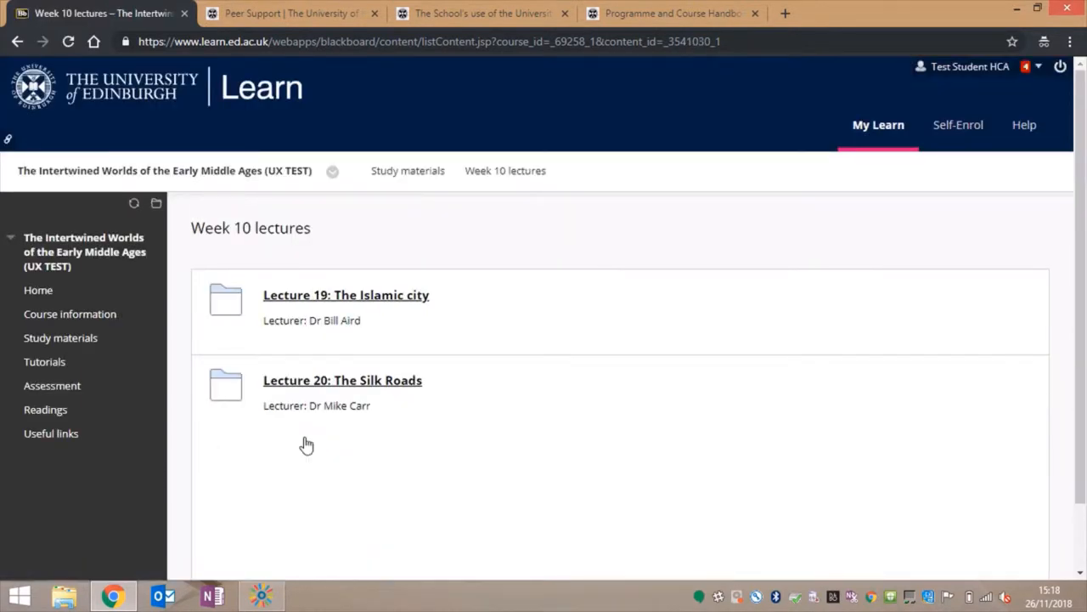
pyautogui.click(19, 41)
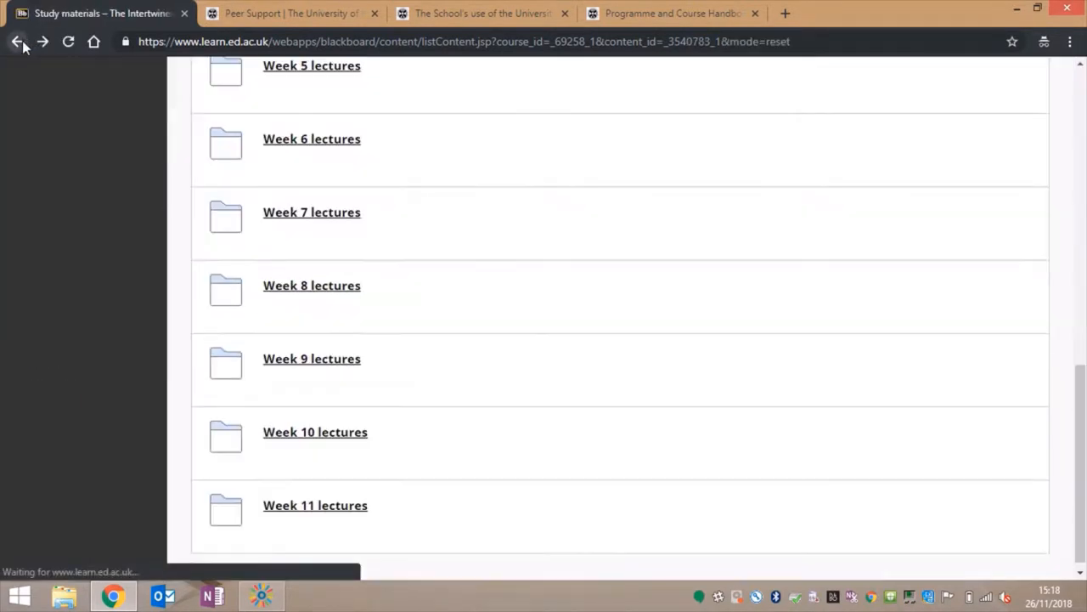
pyautogui.click(315, 505)
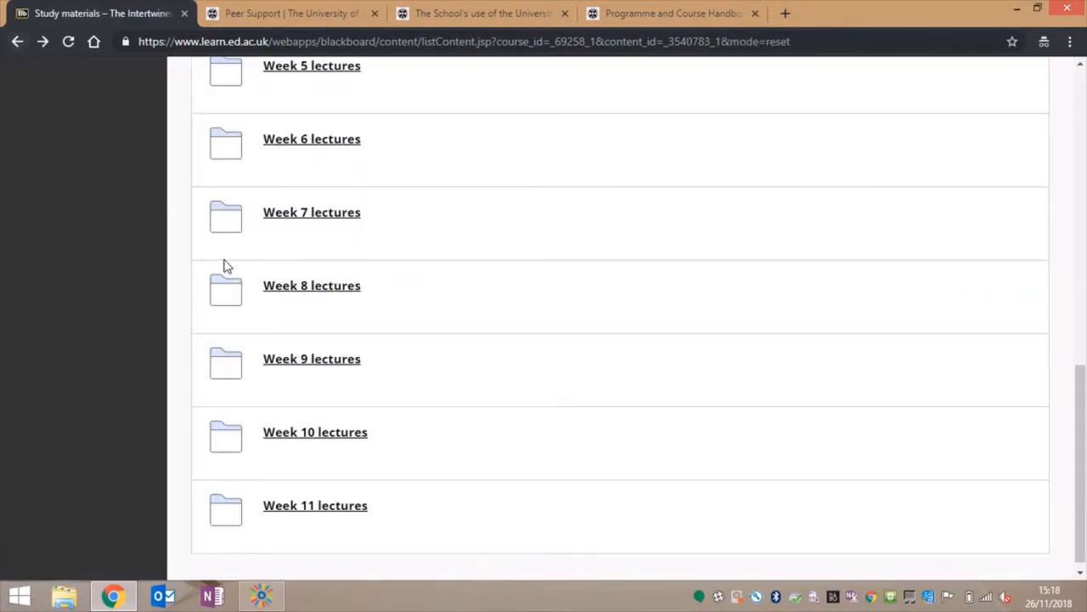
pyautogui.click(312, 359)
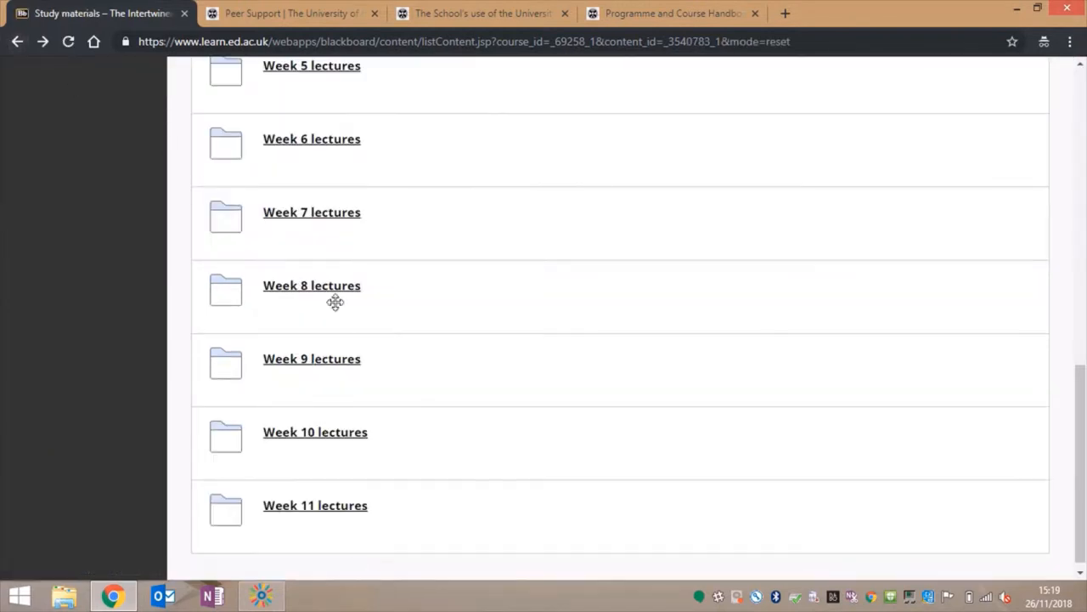
pyautogui.click(311, 285)
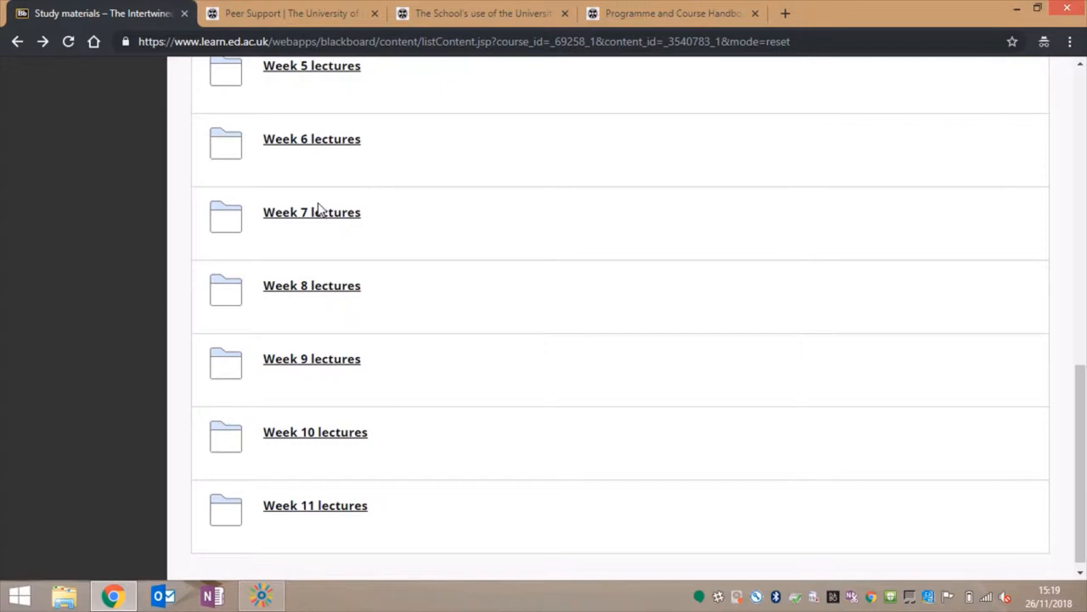
pyautogui.click(311, 211)
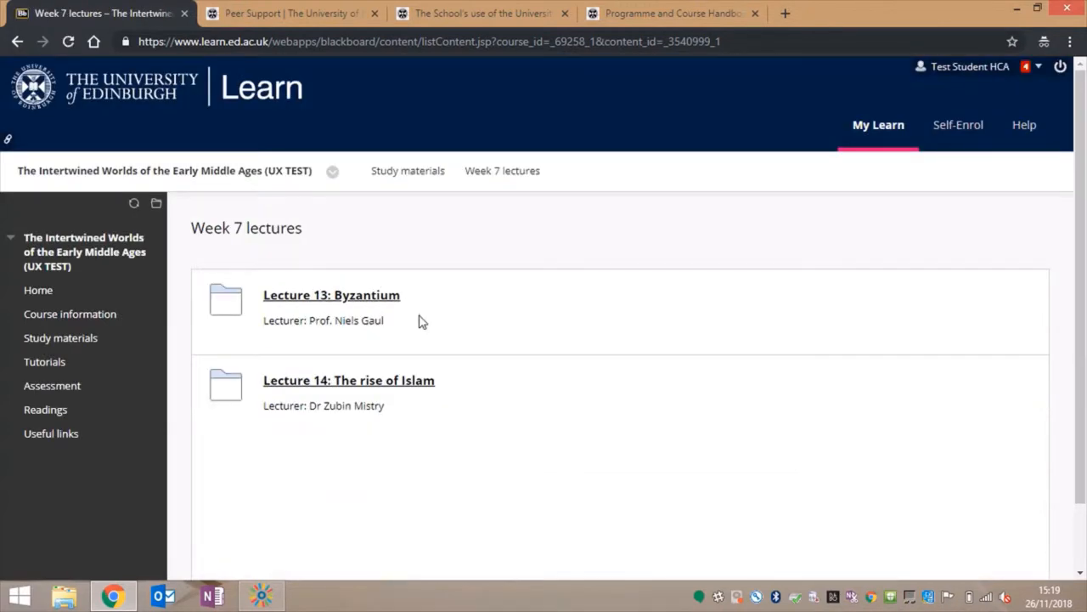
pyautogui.moveTo(44, 361)
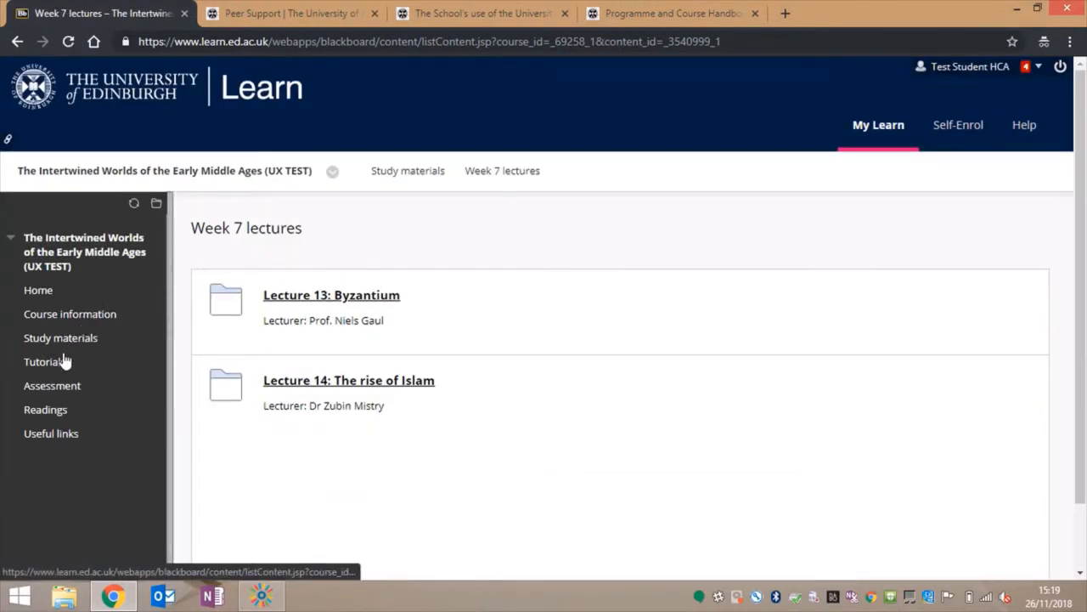
pyautogui.moveTo(51, 433)
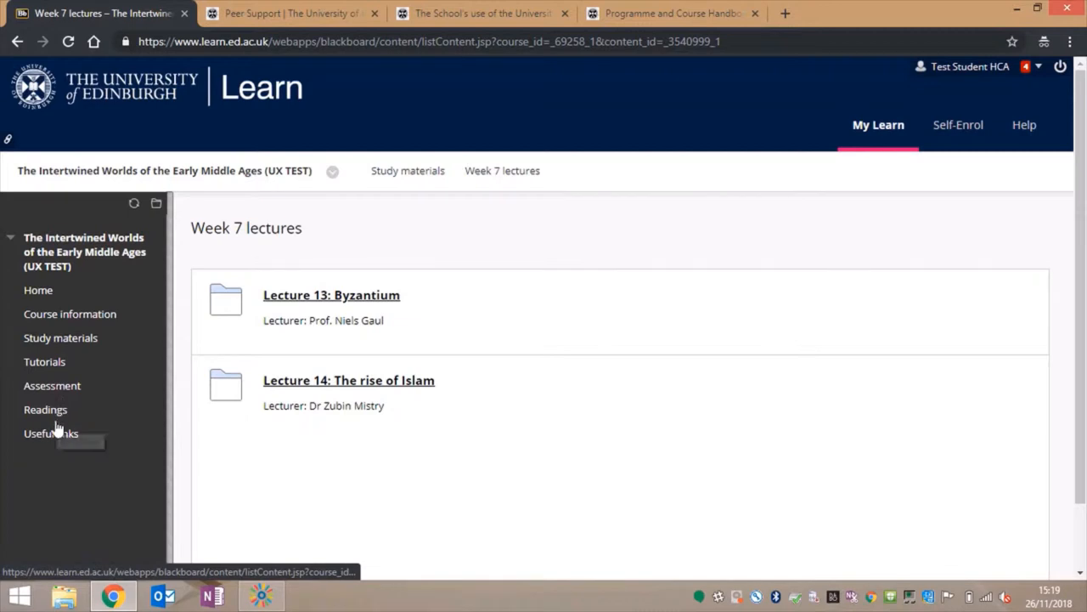
# Browse the Readings and Useful links pages, then head to the course Home page.
pyautogui.click(45, 409)
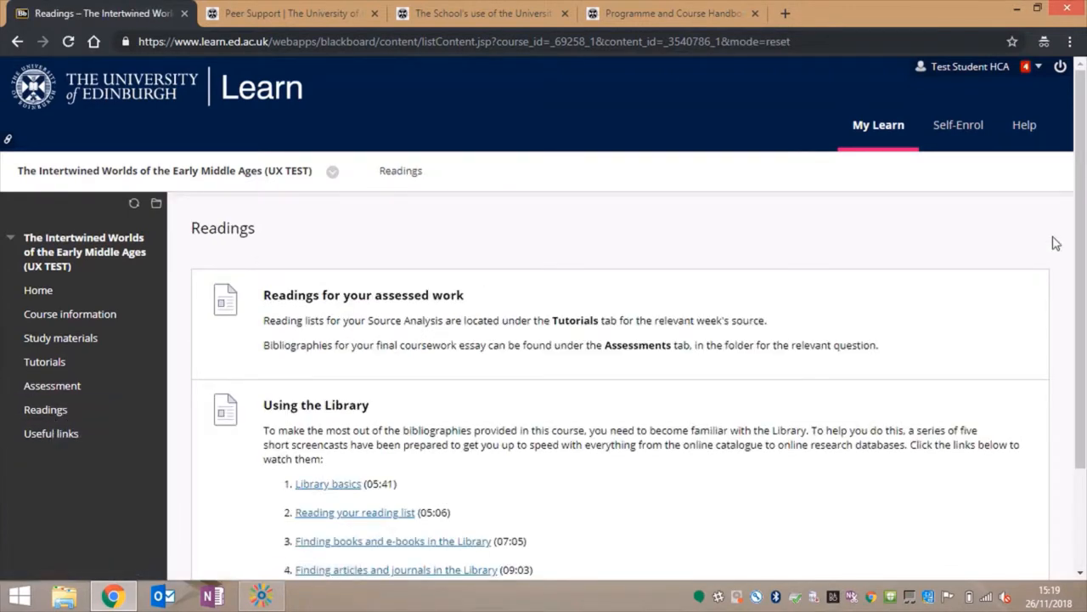
pyautogui.scroll(-3)
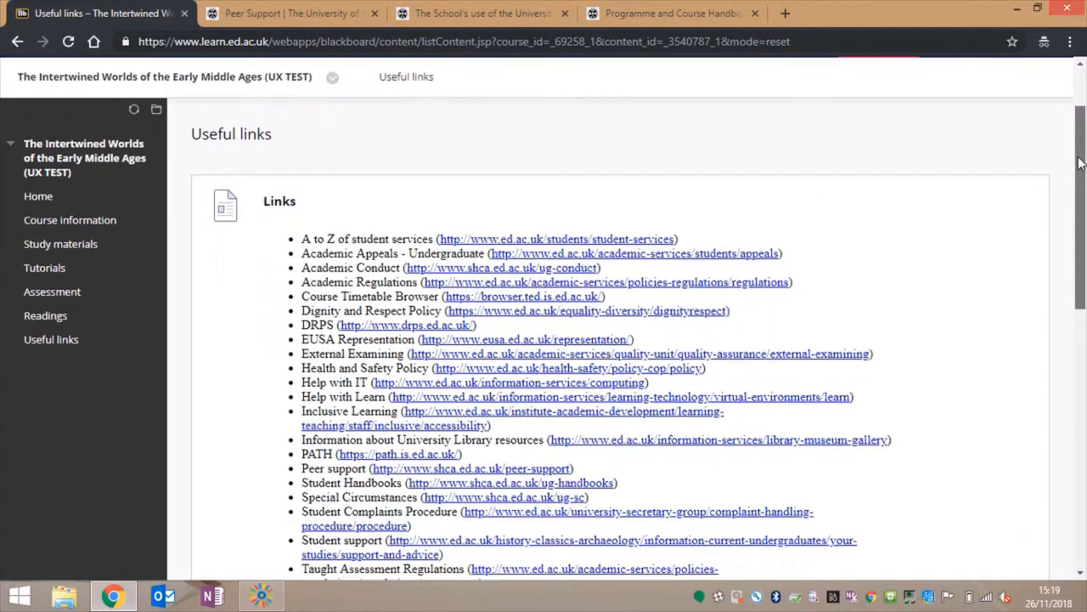
pyautogui.scroll(-3)
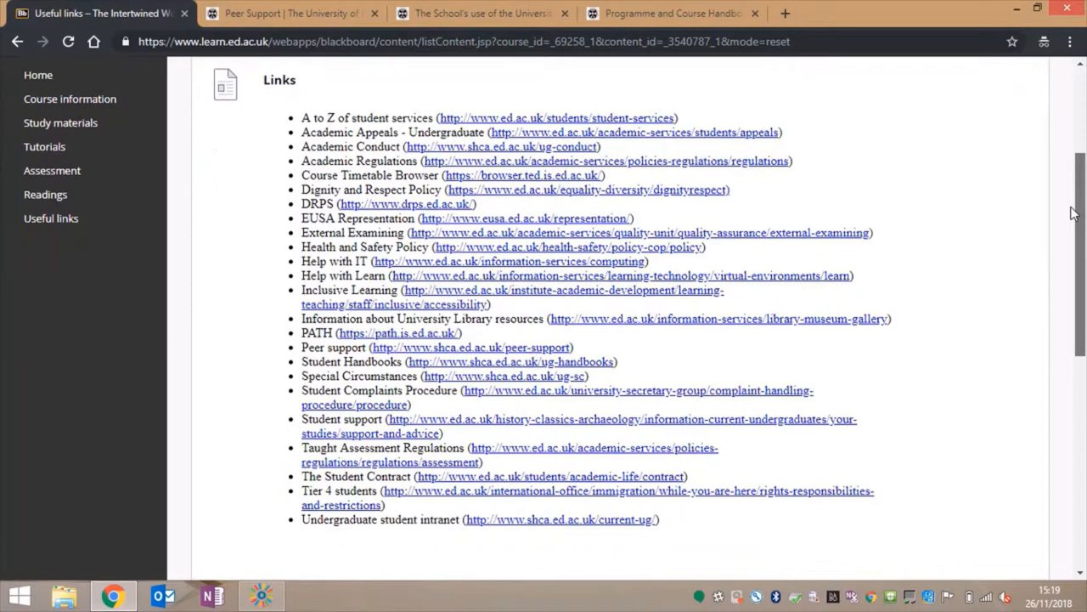
pyautogui.scroll(3)
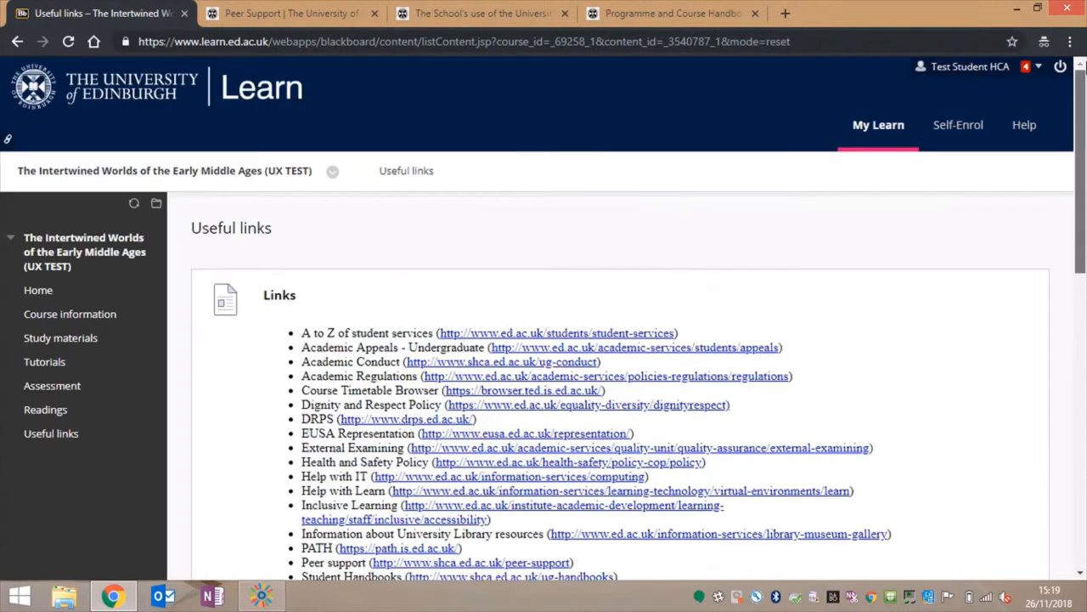
pyautogui.click(38, 290)
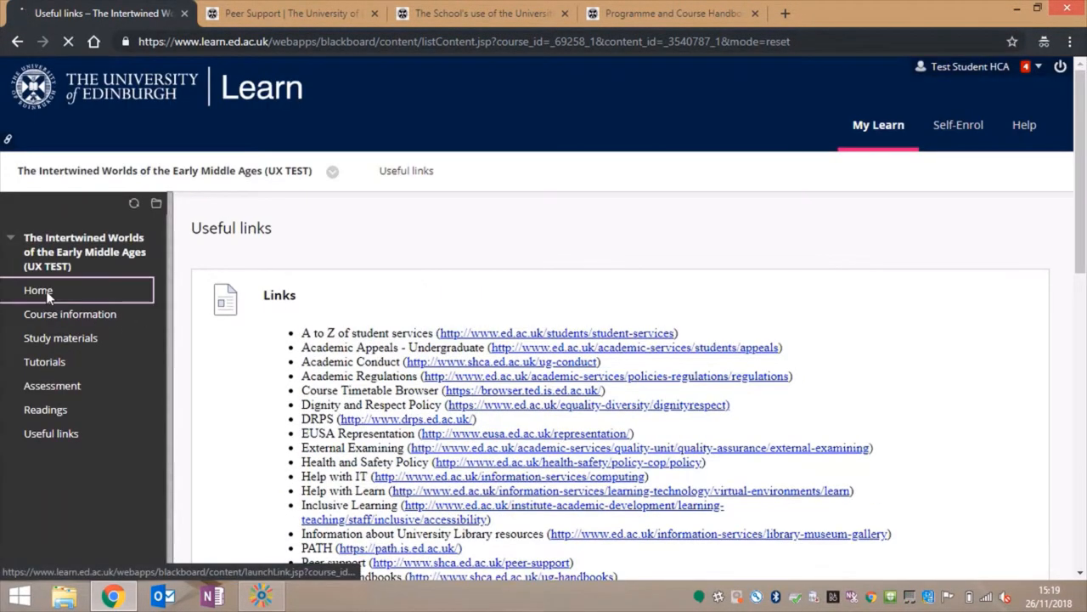
pyautogui.click(38, 290)
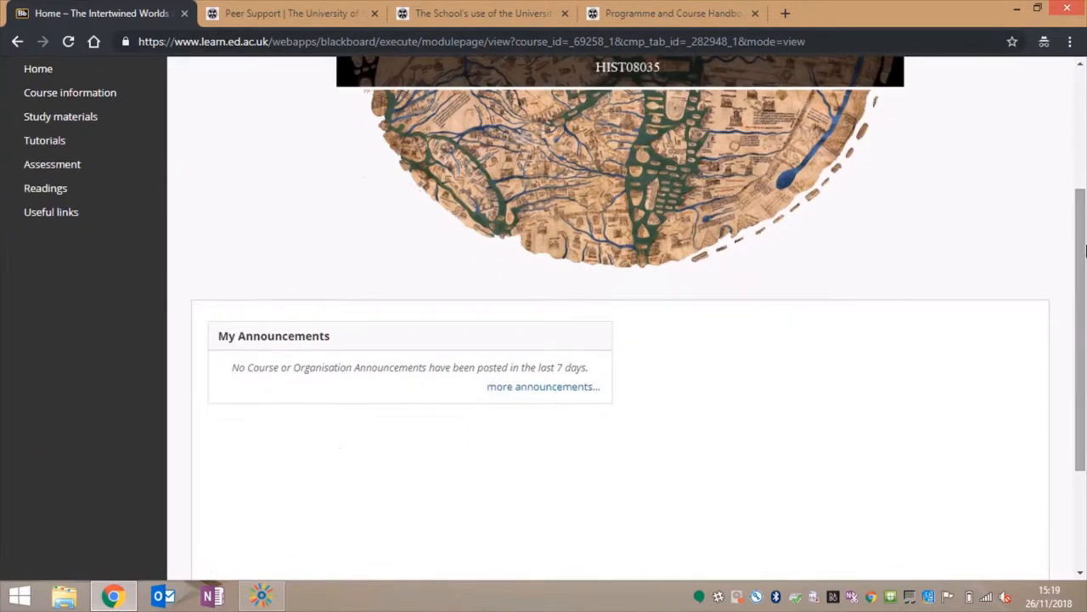
pyautogui.moveTo(70, 93)
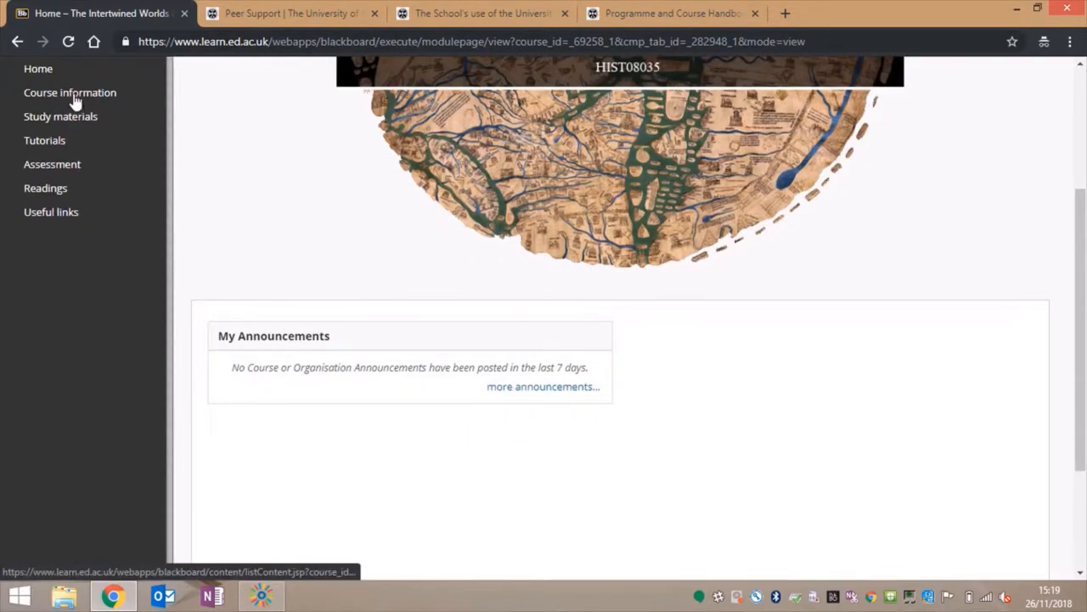
pyautogui.click(70, 92)
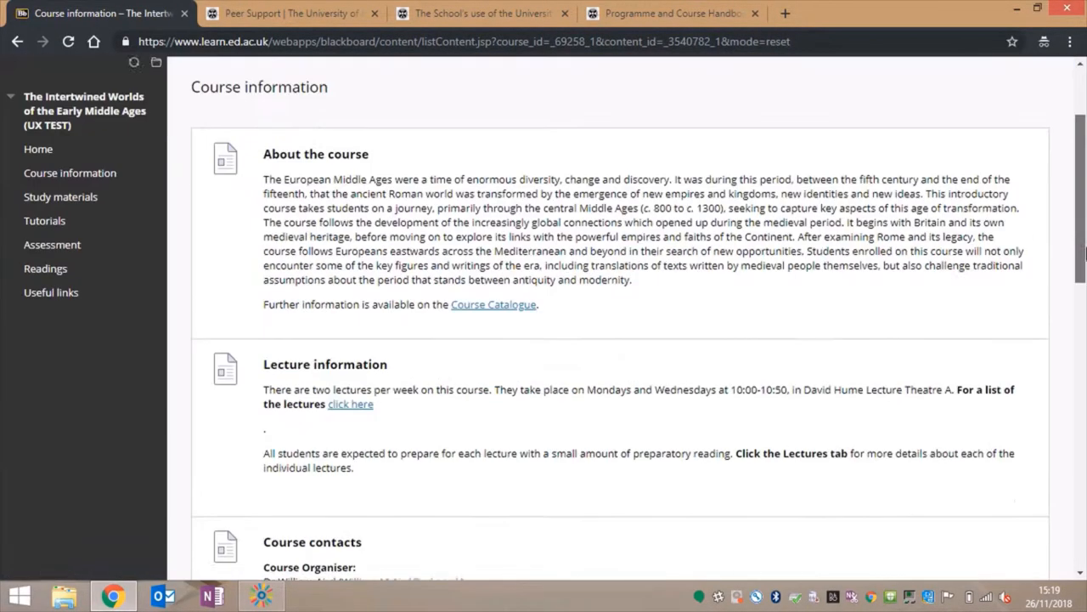
pyautogui.scroll(-3)
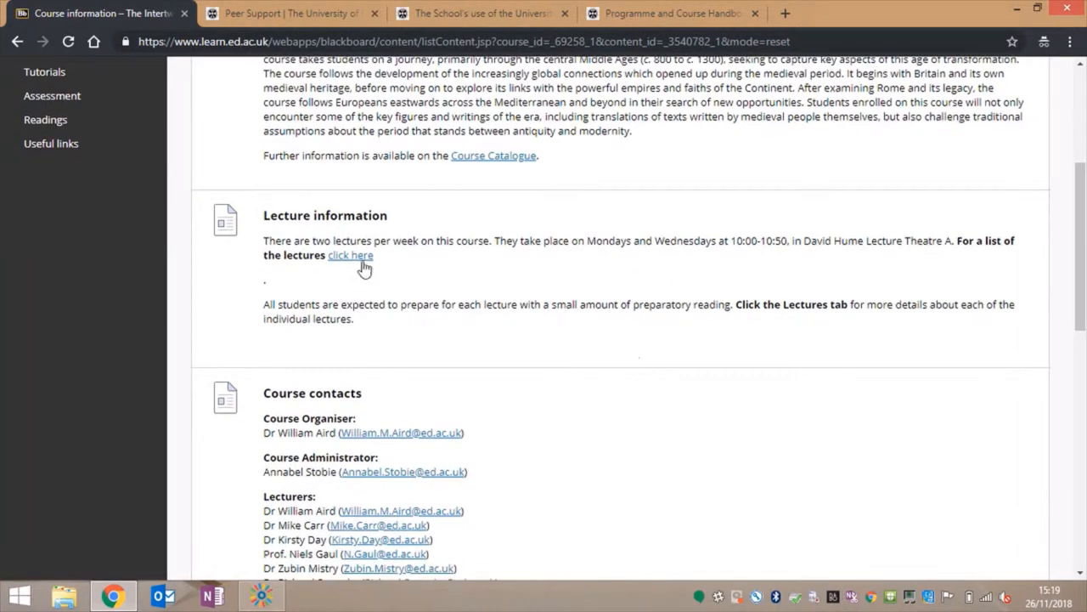
pyautogui.scroll(-3)
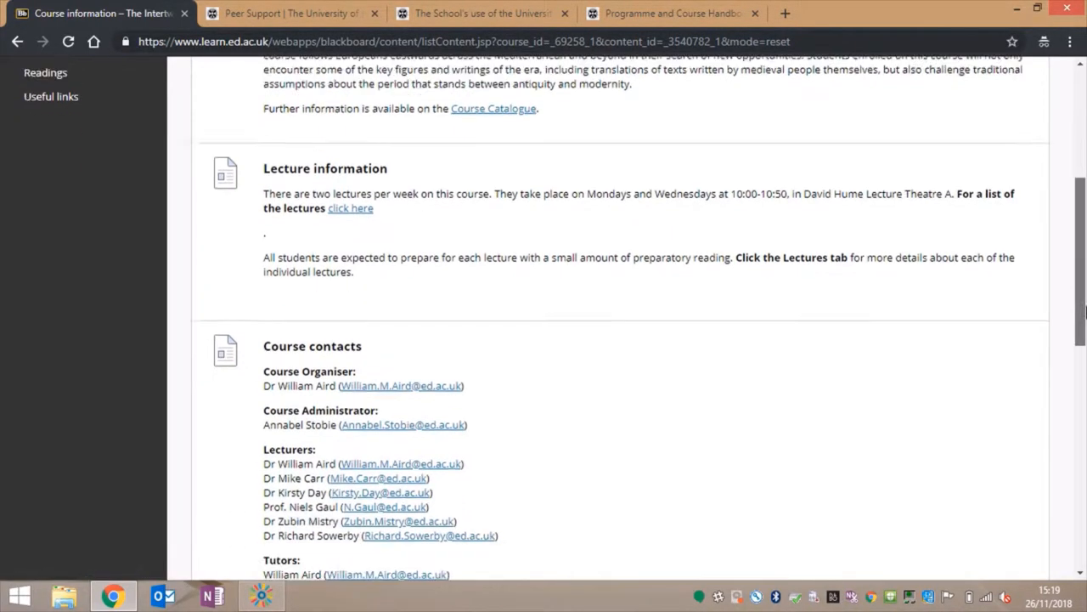
pyautogui.scroll(-3)
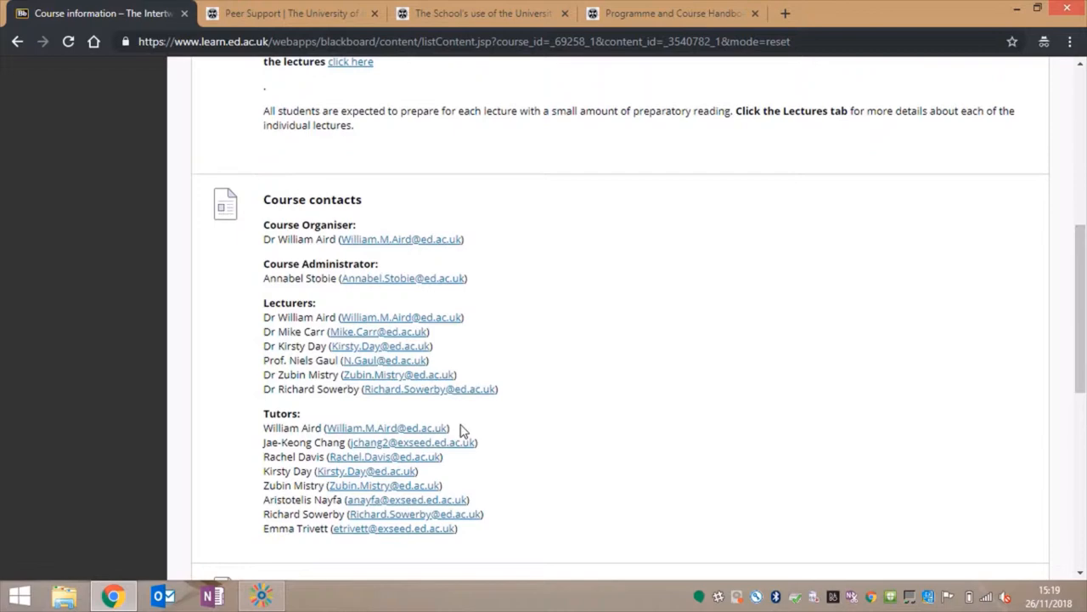
pyautogui.scroll(-3)
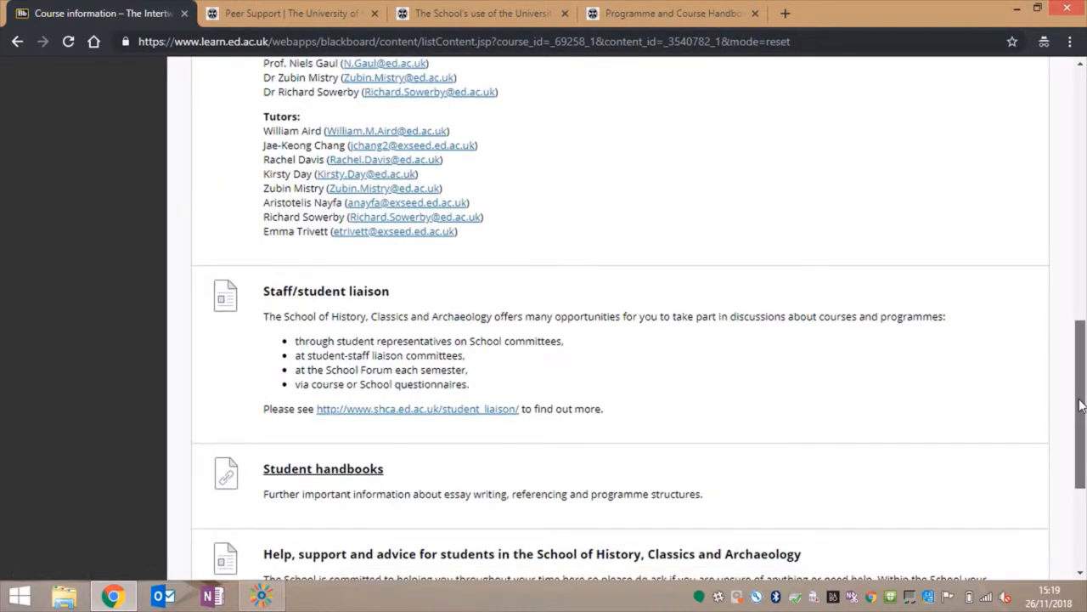
pyautogui.scroll(-3)
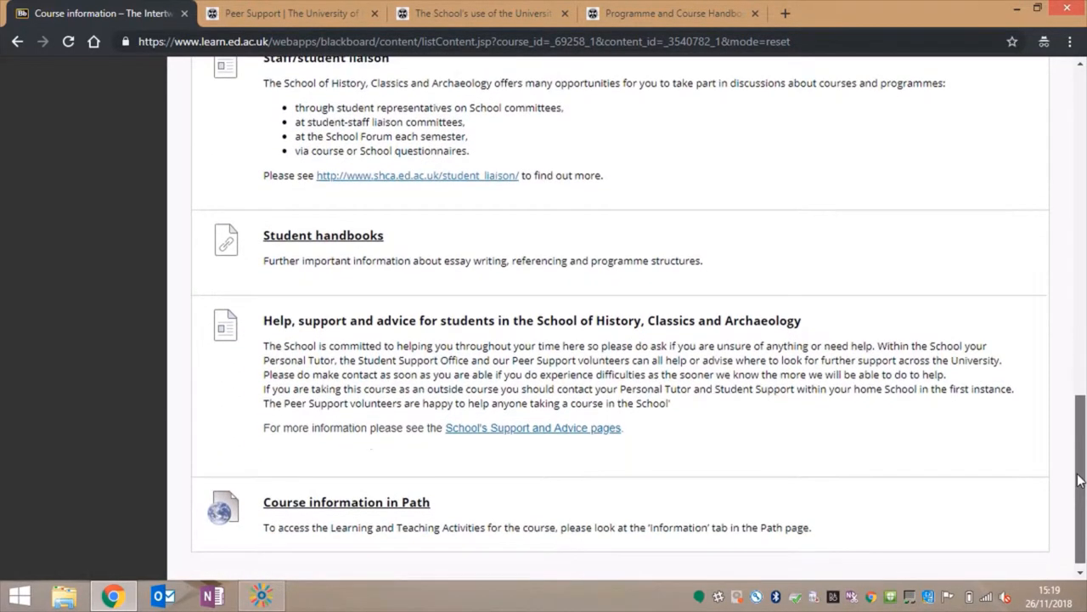
pyautogui.scroll(3)
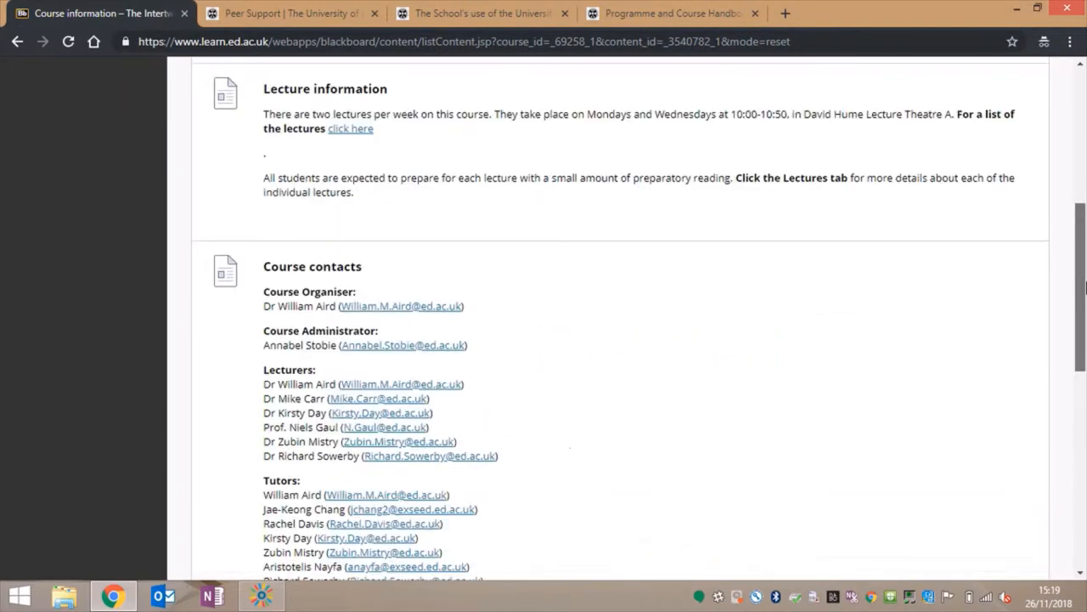
pyautogui.scroll(3)
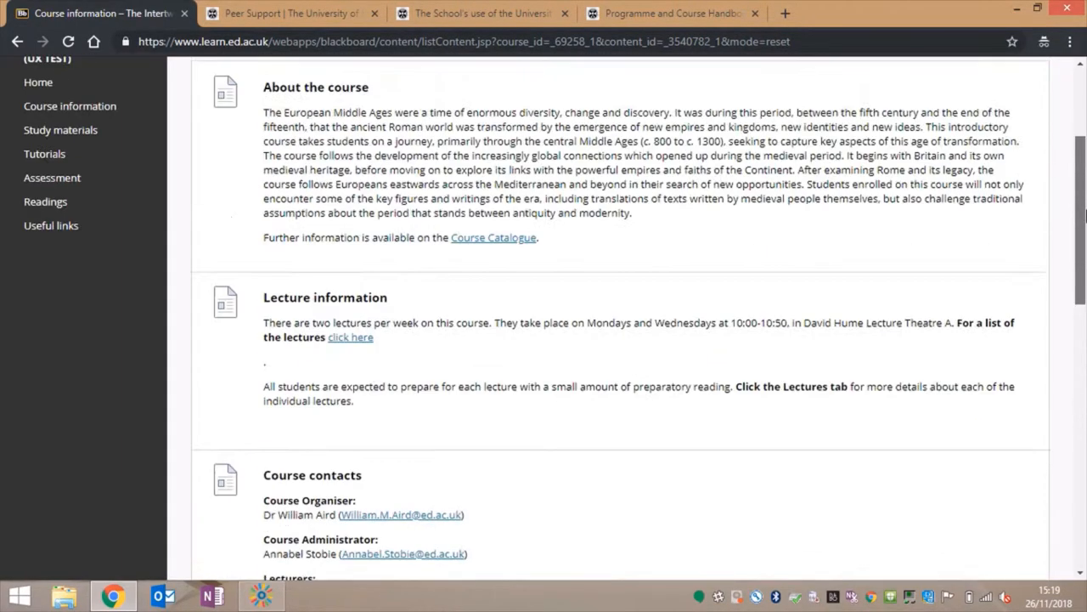
pyautogui.scroll(3)
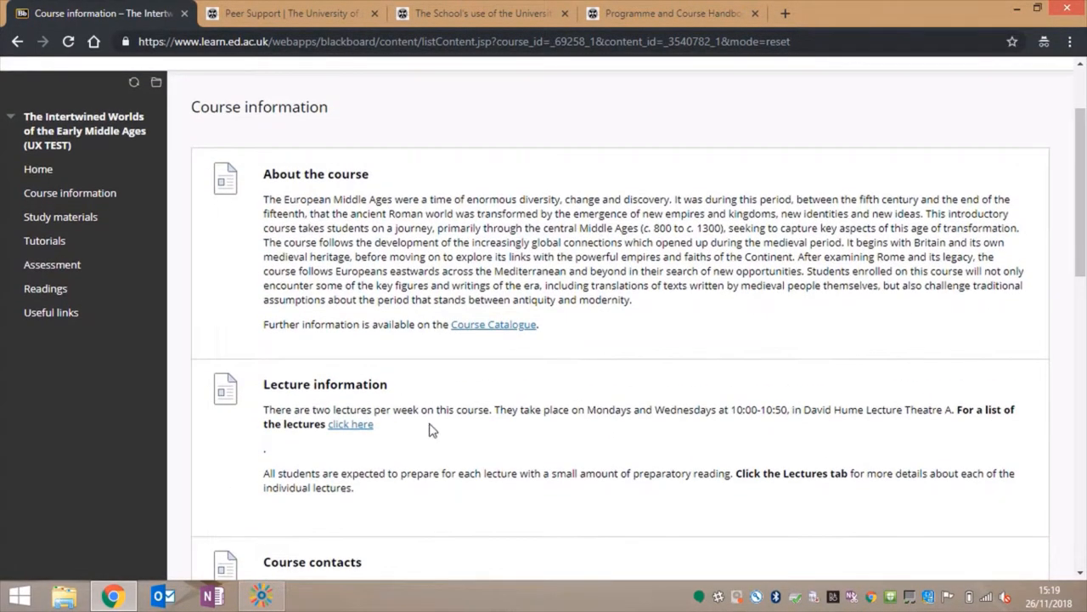
# Open and scroll the 2018 lecture list PDF, then return to Course information.
pyautogui.click(350, 423)
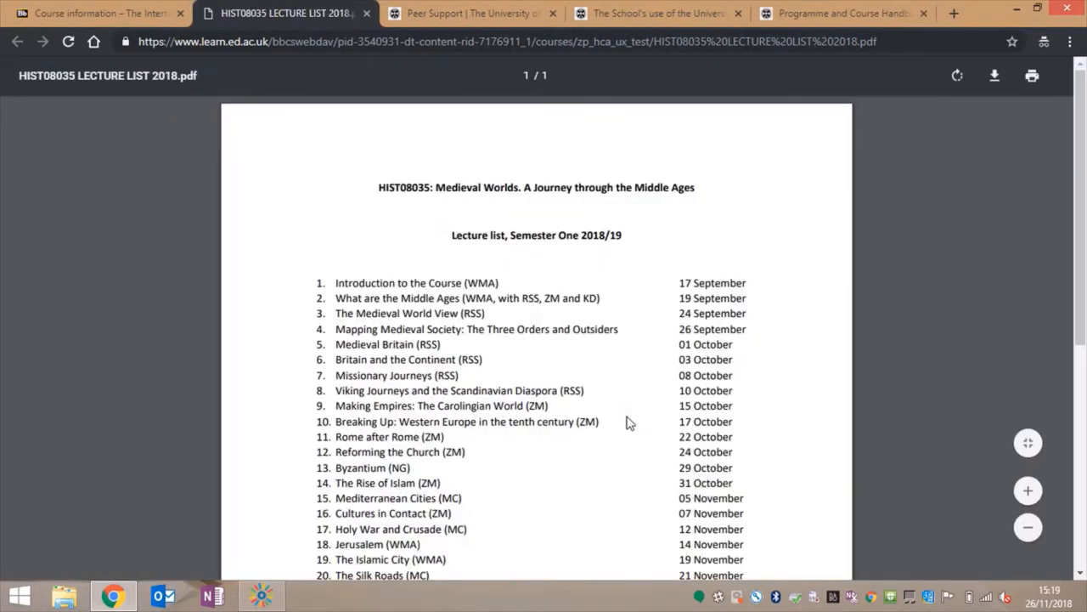
pyautogui.scroll(-3)
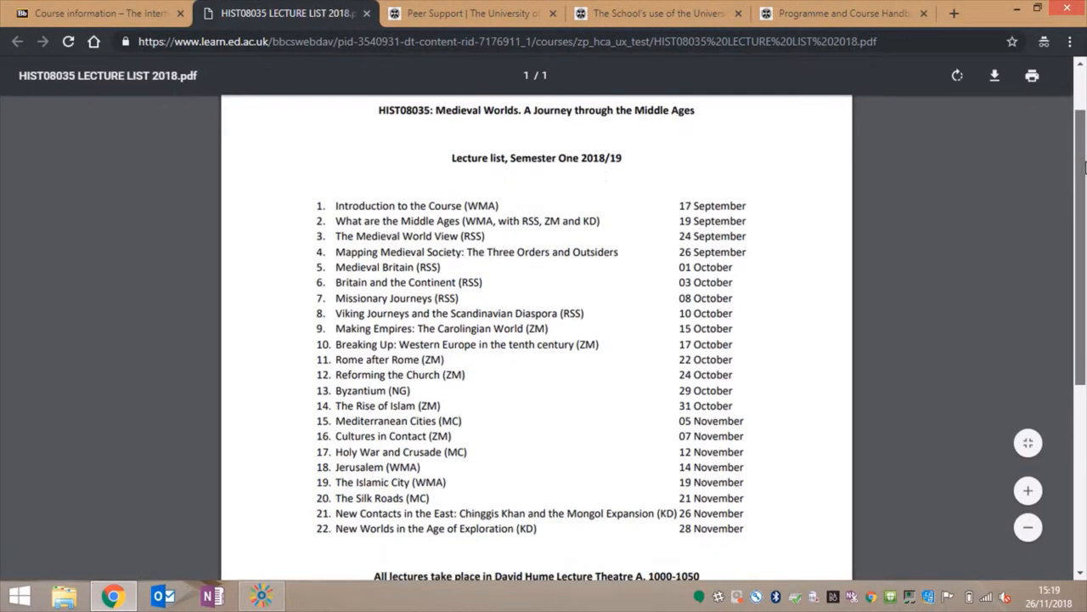
pyautogui.scroll(-3)
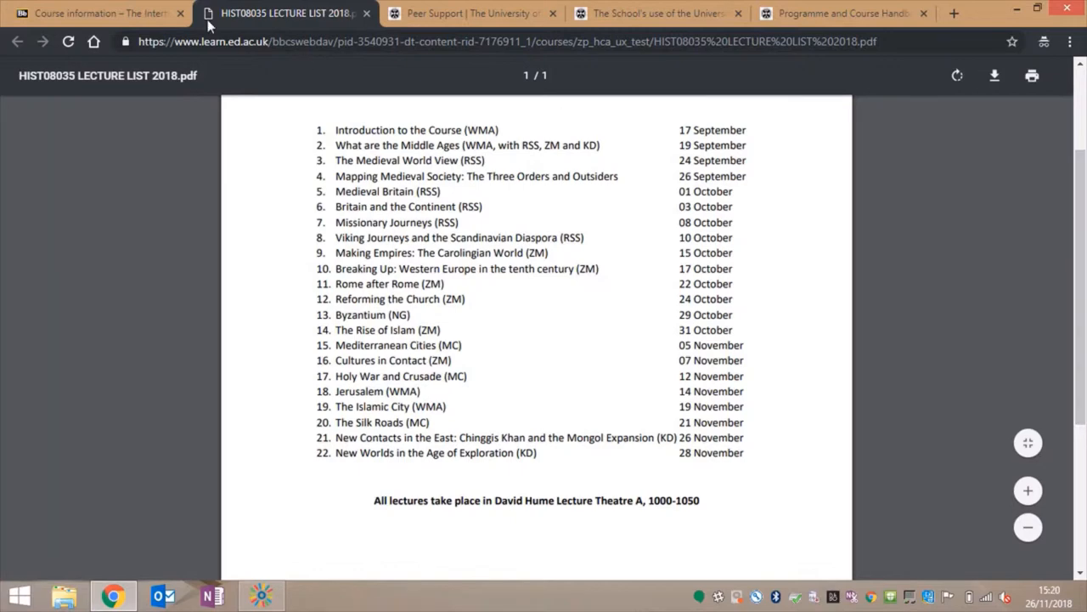
pyautogui.click(93, 13)
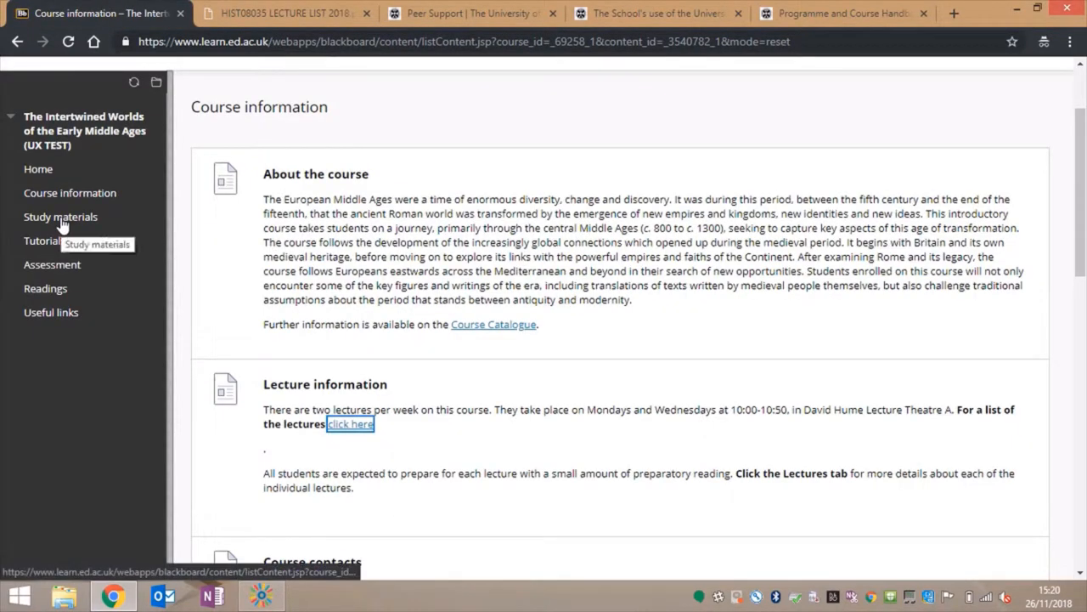
# Open Lecture 5: Medieval Britain from the Week 3 lectures folder.
pyautogui.click(60, 216)
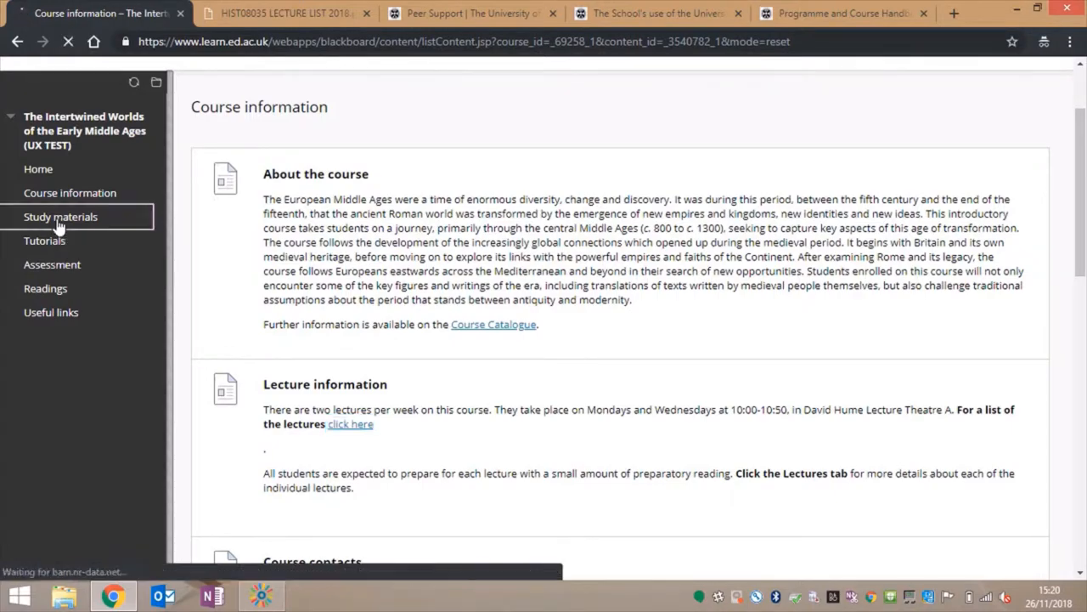
pyautogui.click(60, 216)
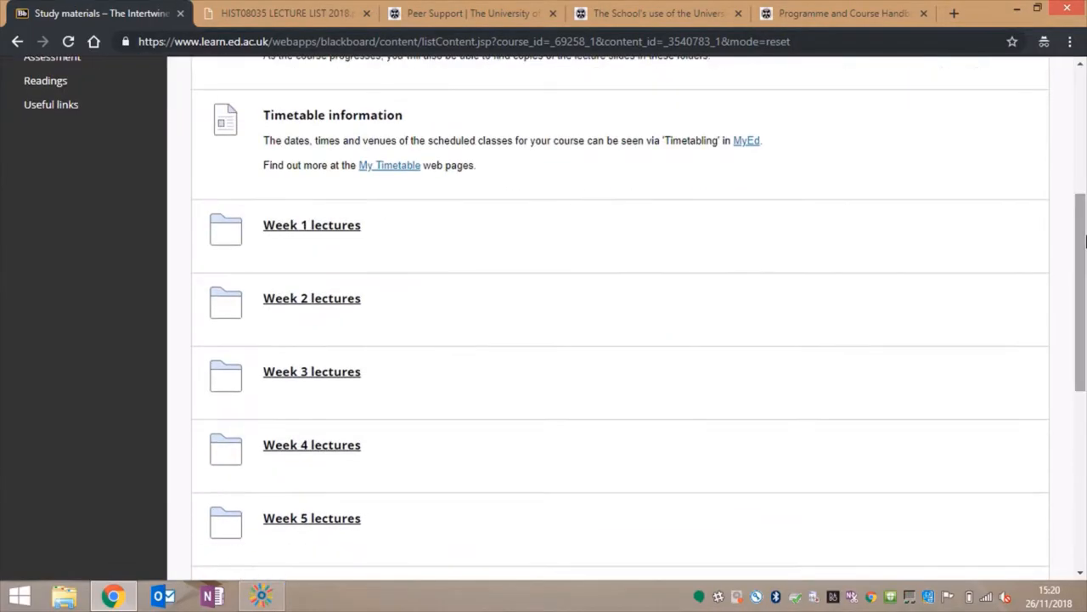
pyautogui.click(312, 371)
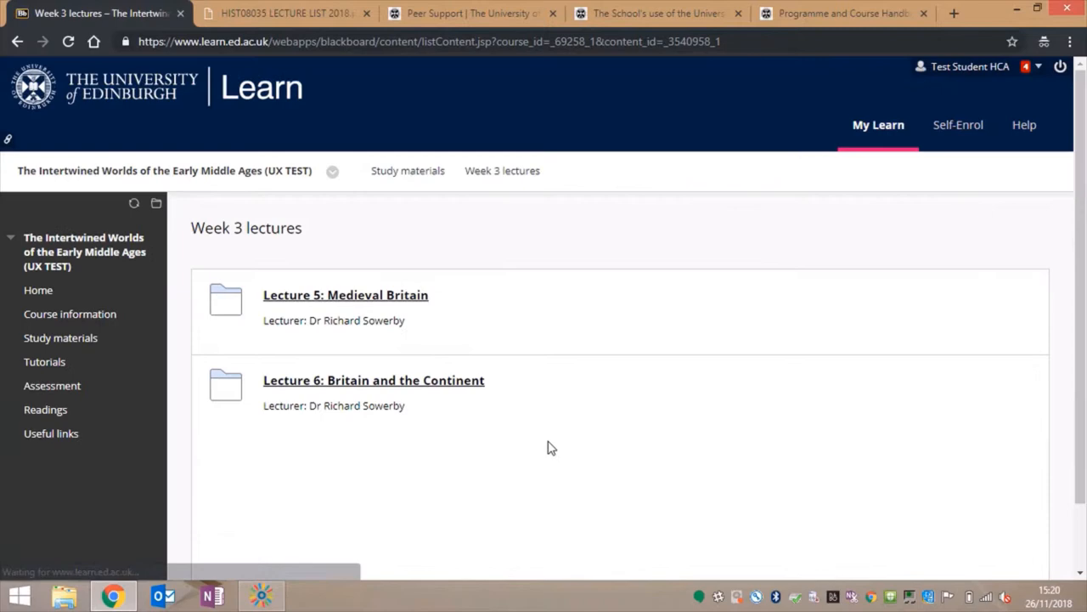
pyautogui.moveTo(399, 295)
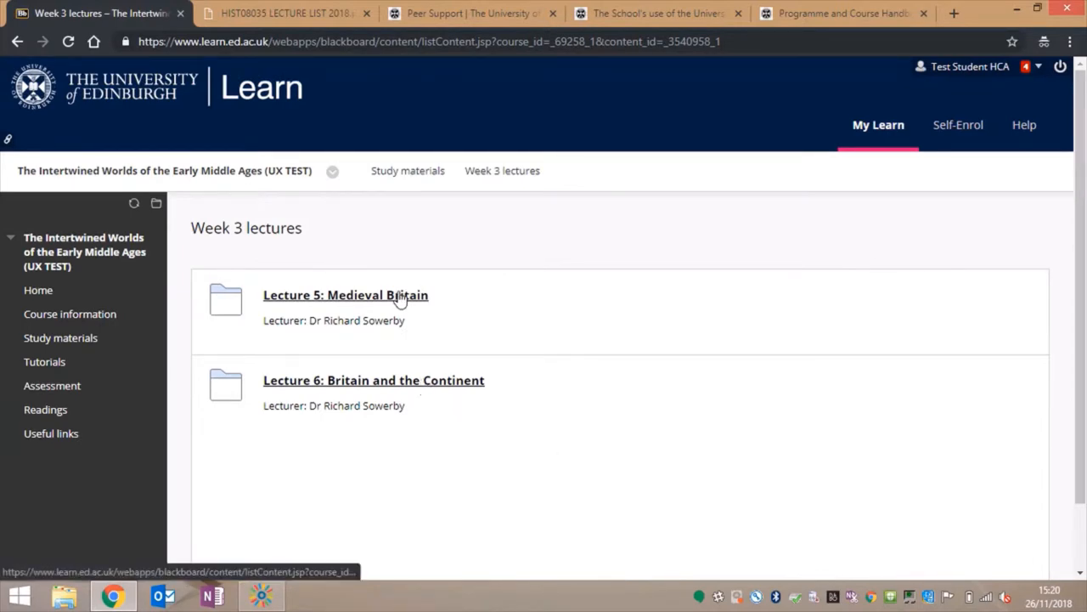
pyautogui.click(345, 295)
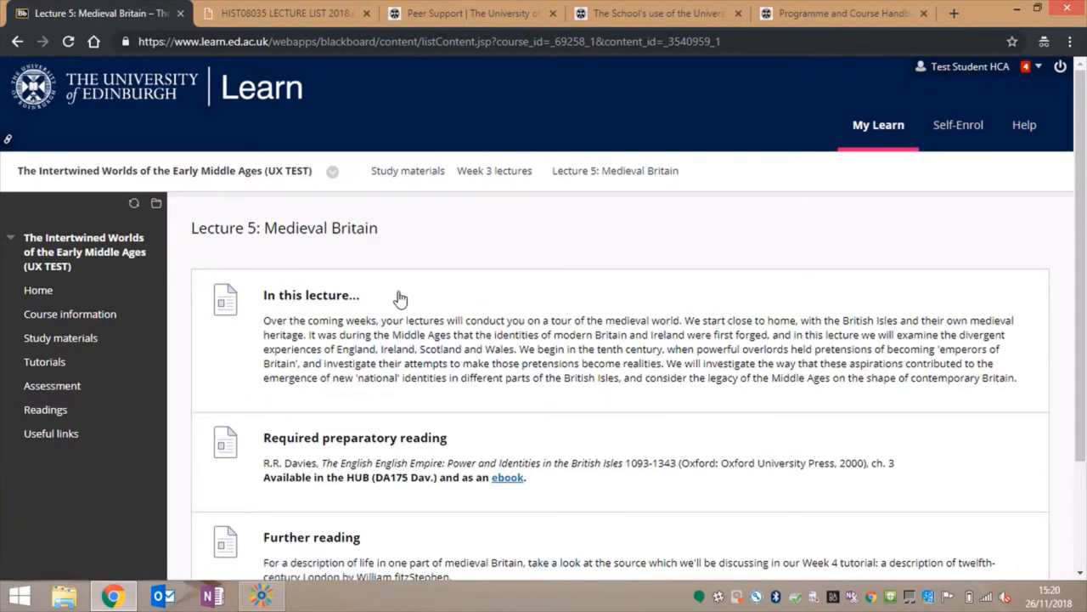
# Compare Lecture 5 with the lecture list PDF, then go back to Study materials.
pyautogui.click(285, 13)
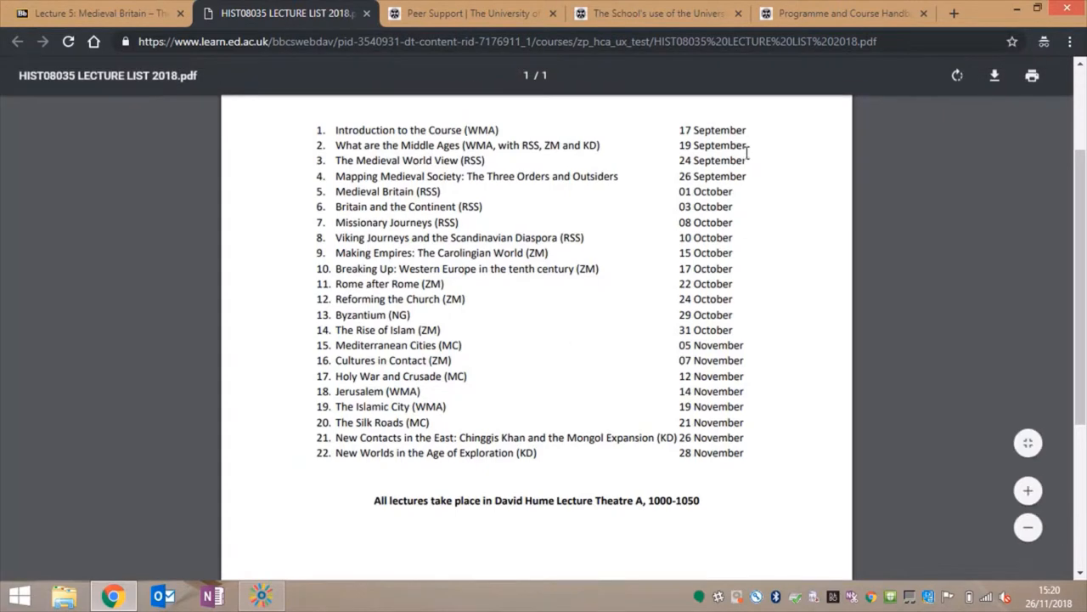
pyautogui.click(94, 13)
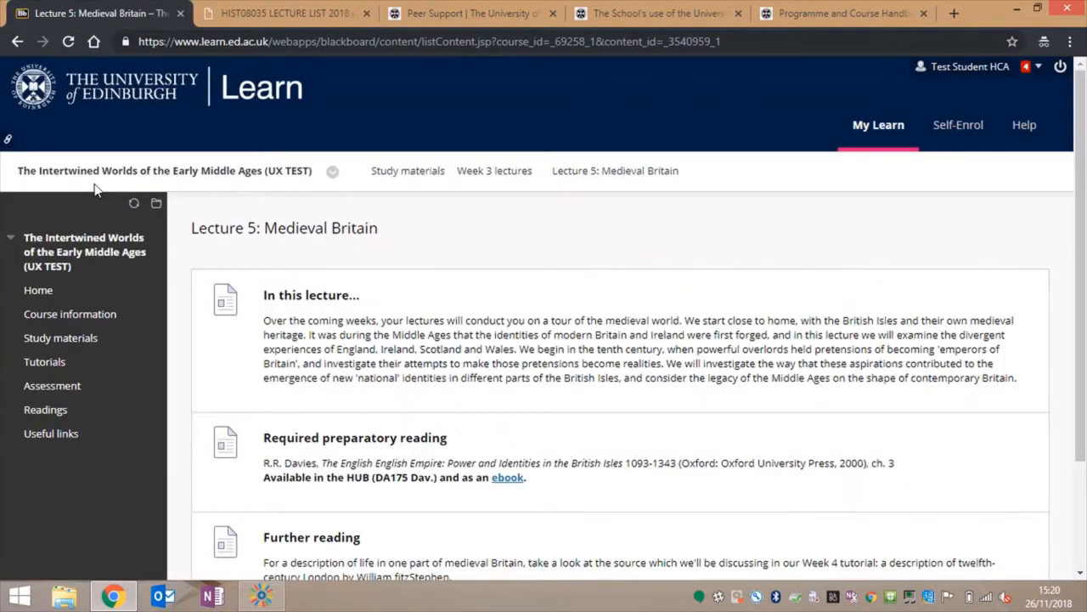
pyautogui.click(407, 170)
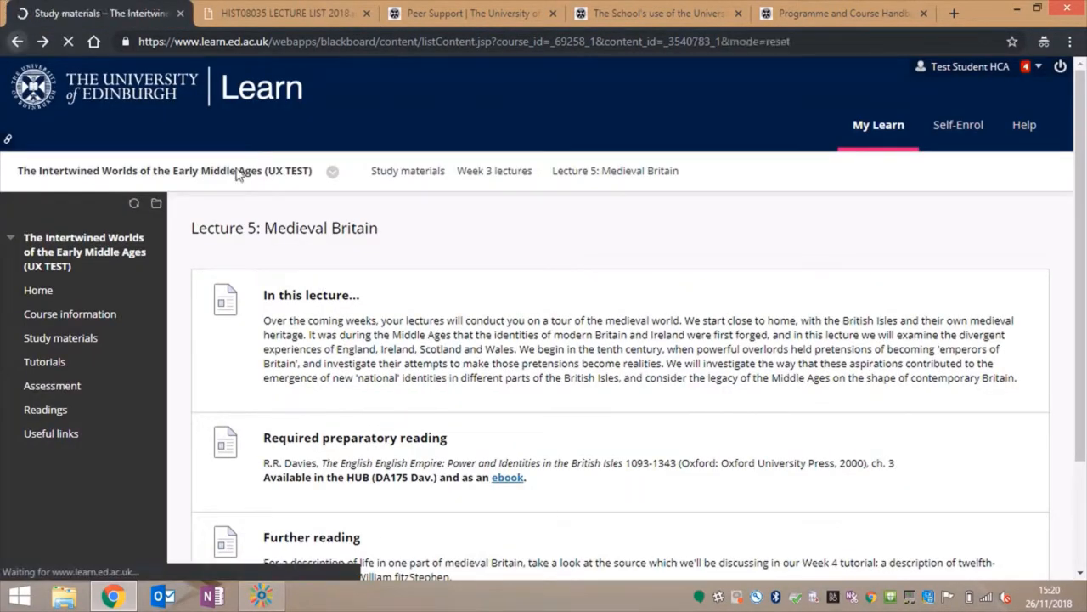
# Open Lecture 3: The medieval world view via Week 2 lectures and scroll to its slides.
pyautogui.click(70, 313)
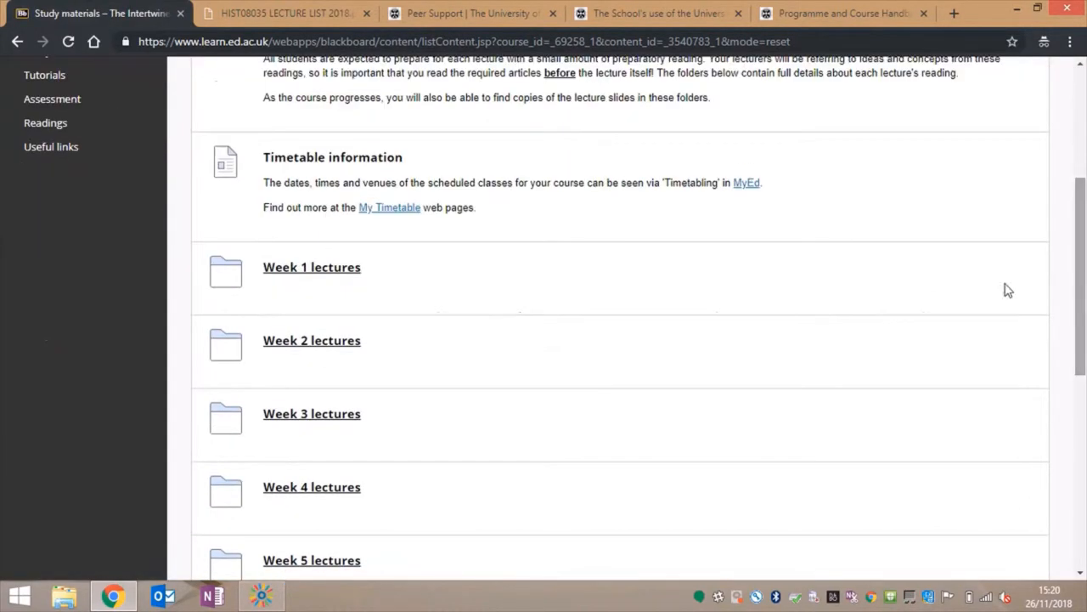
pyautogui.click(312, 340)
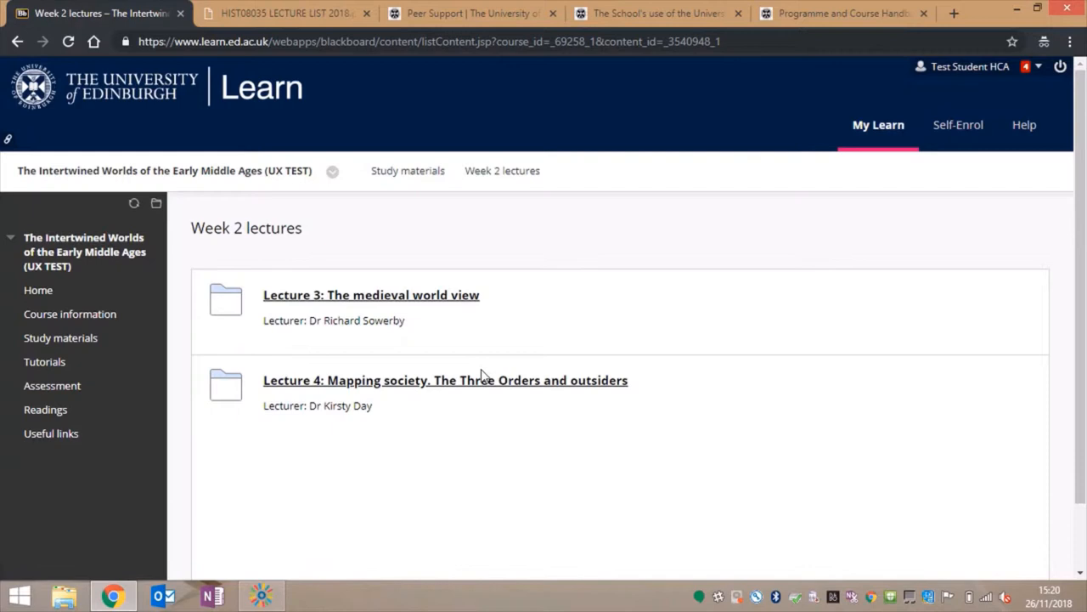
pyautogui.click(371, 295)
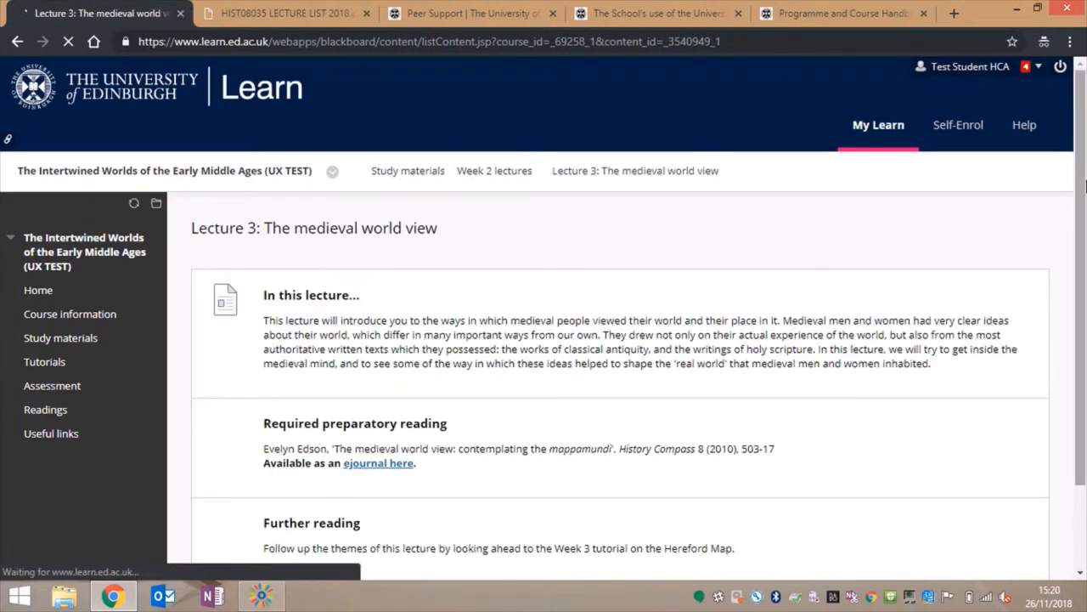
pyautogui.scroll(-3)
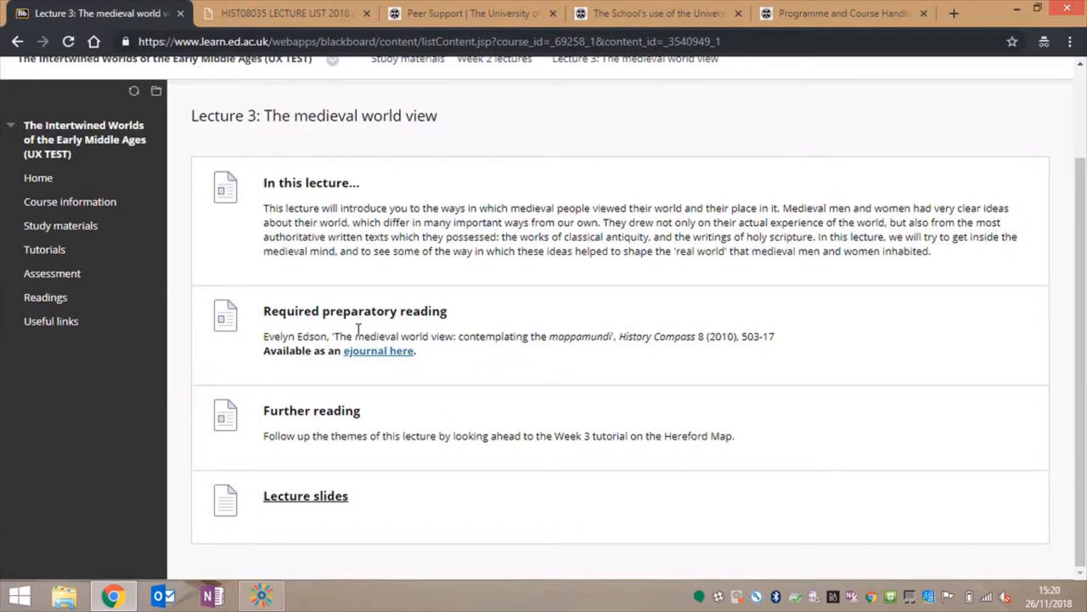
pyautogui.moveTo(328, 500)
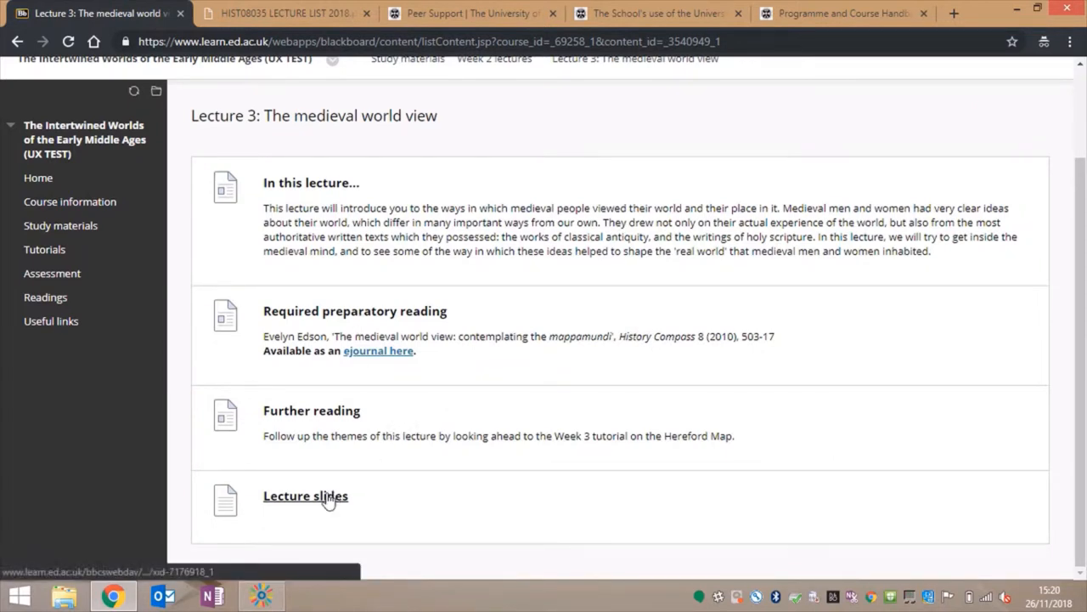
# Download the Medieval world view .pptx from Lecture 3's Lecture slides link.
pyautogui.click(305, 495)
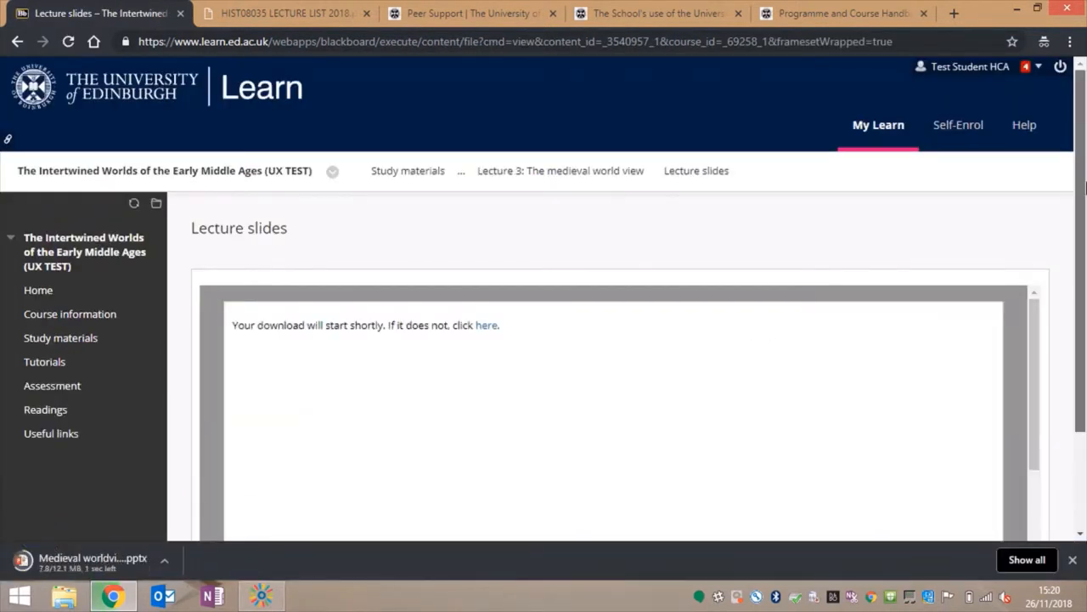
pyautogui.scroll(-3)
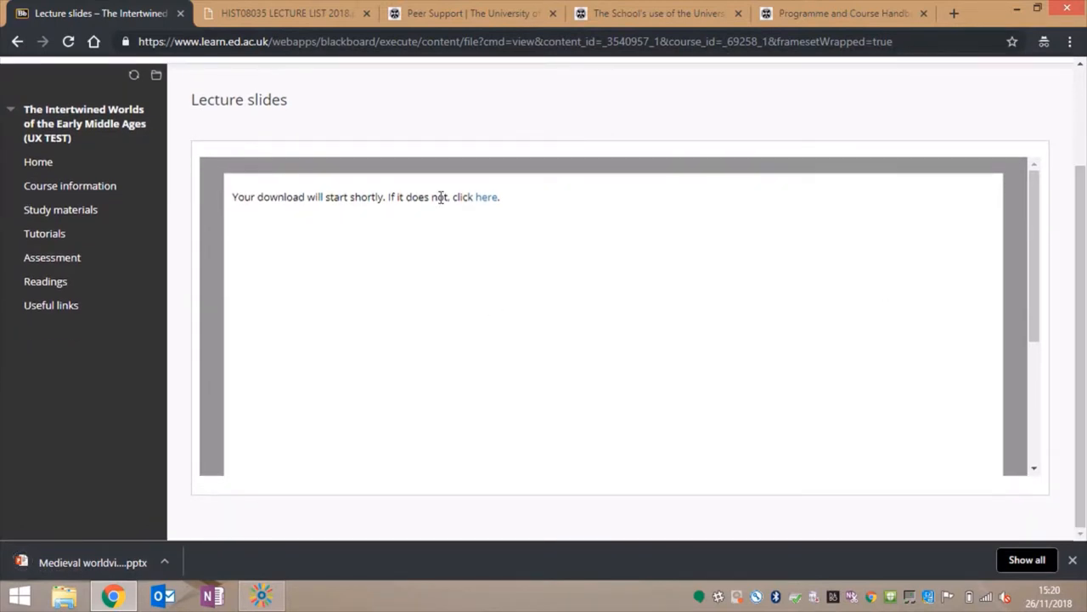
pyautogui.moveTo(509, 187)
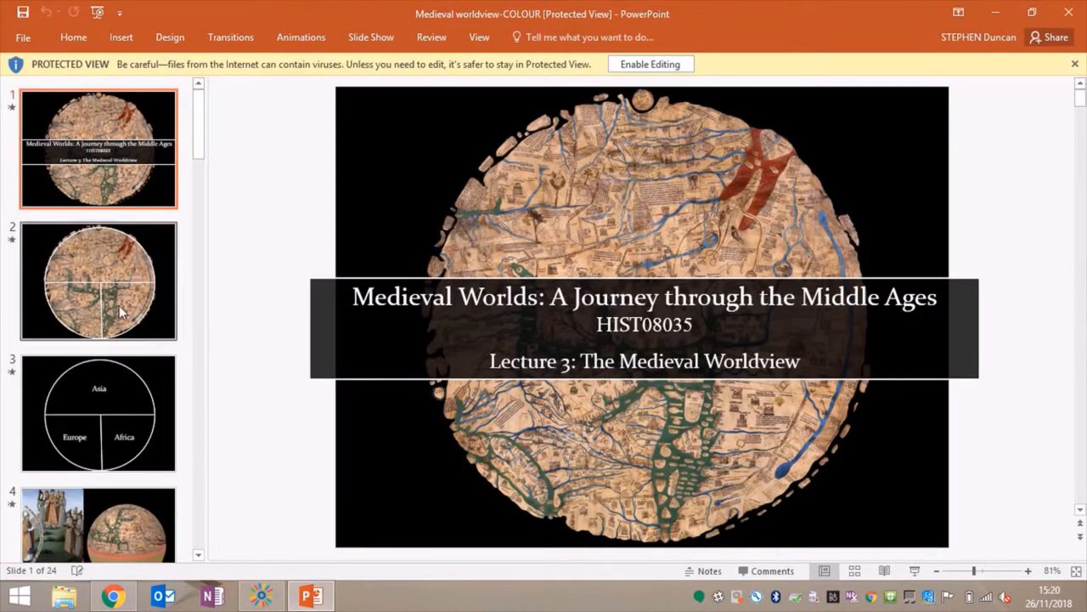
# Scroll from slide 3 to slide 15 and select the Vimeo hedgehog animation URL.
pyautogui.click(99, 413)
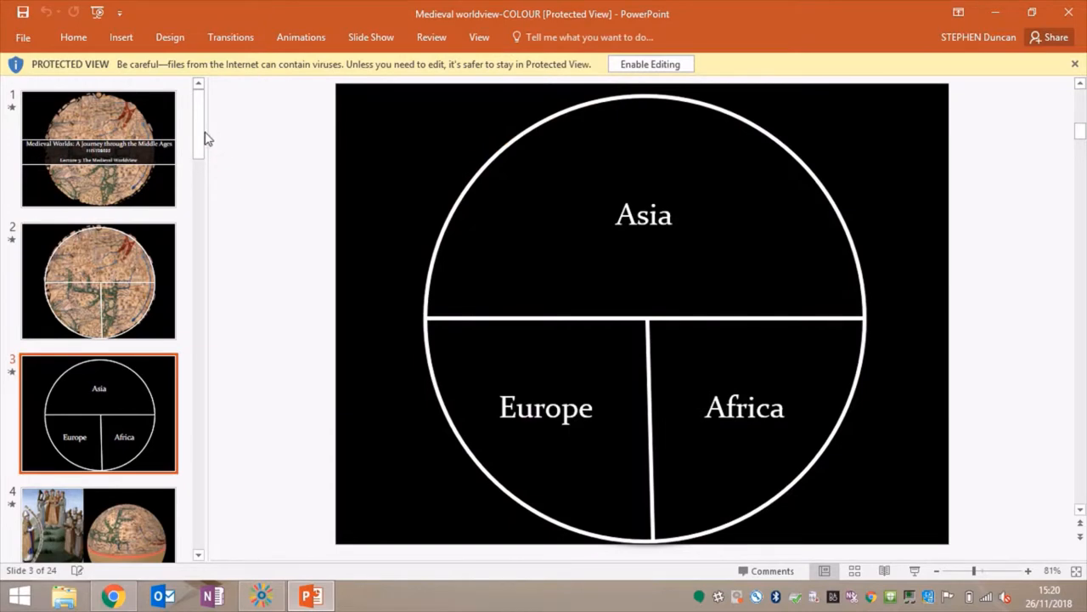
pyautogui.scroll(-3)
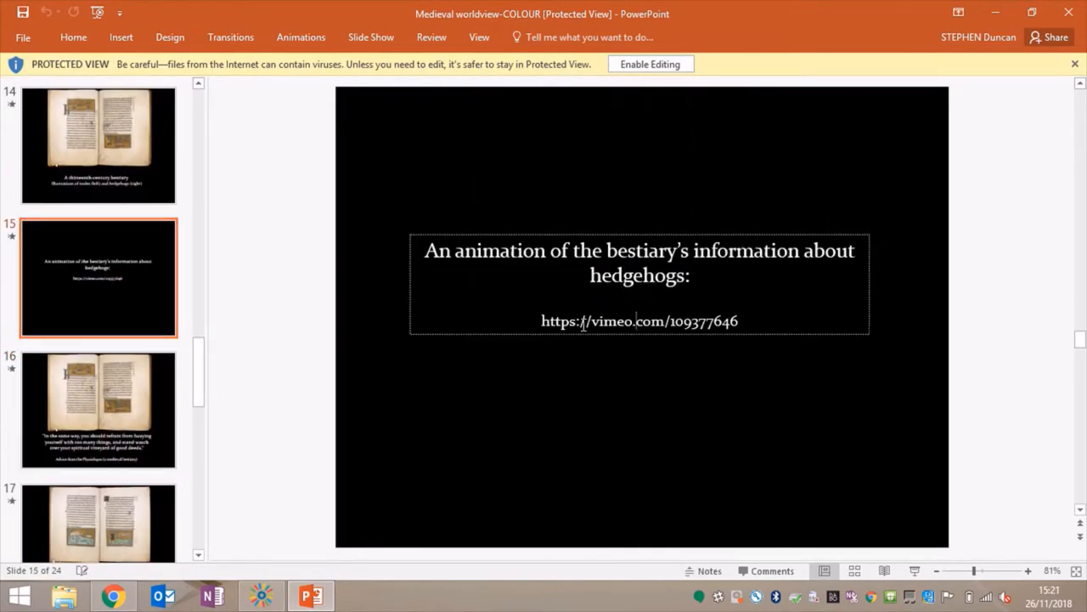
pyautogui.doubleClick(639, 321)
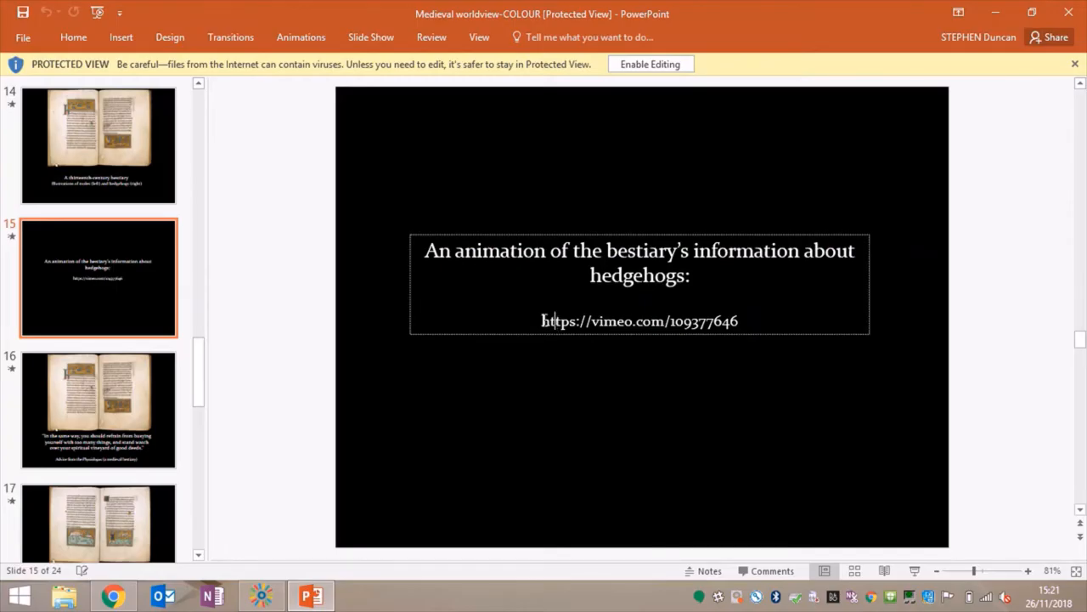
pyautogui.tripleClick(639, 320)
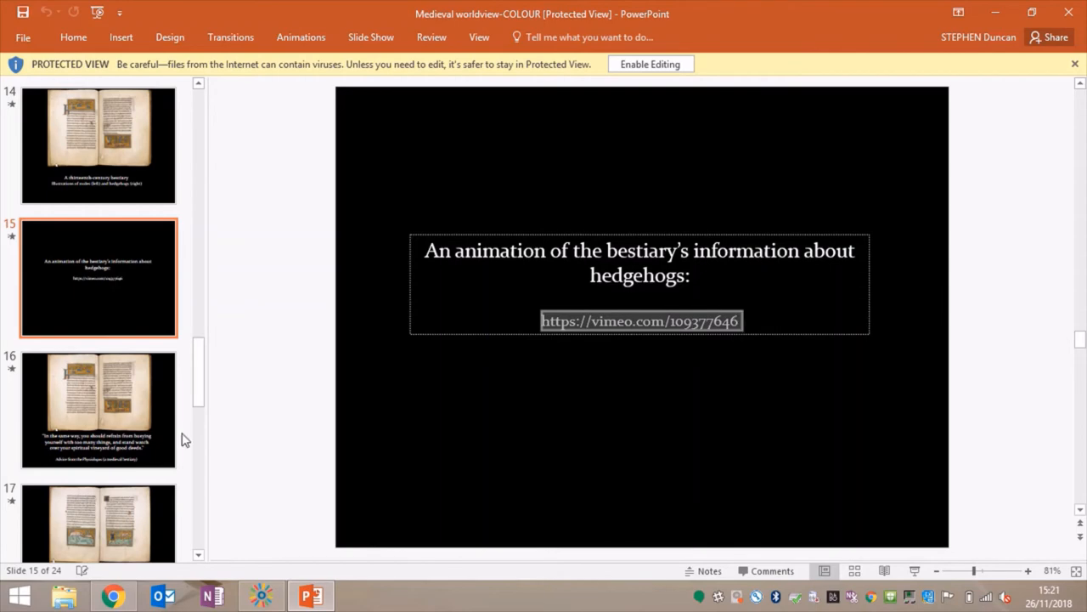